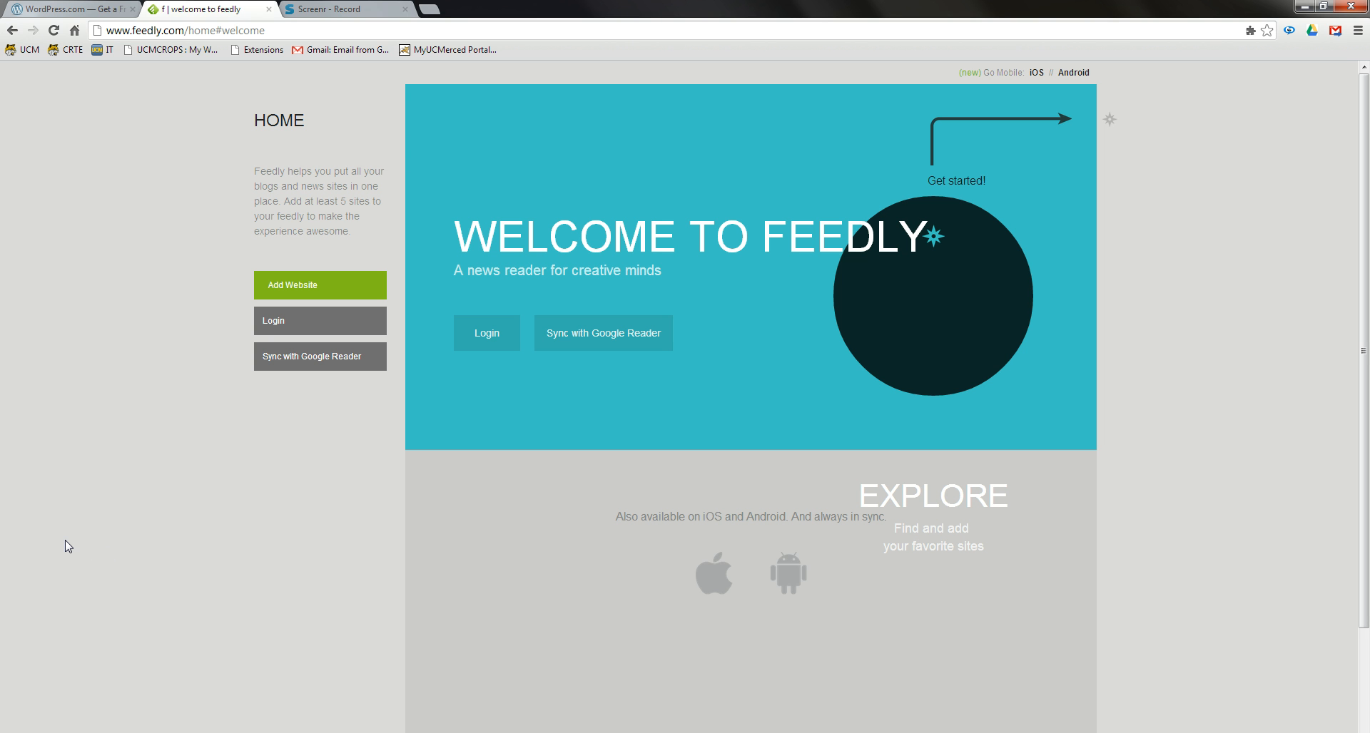
mouse_move(45, 521)
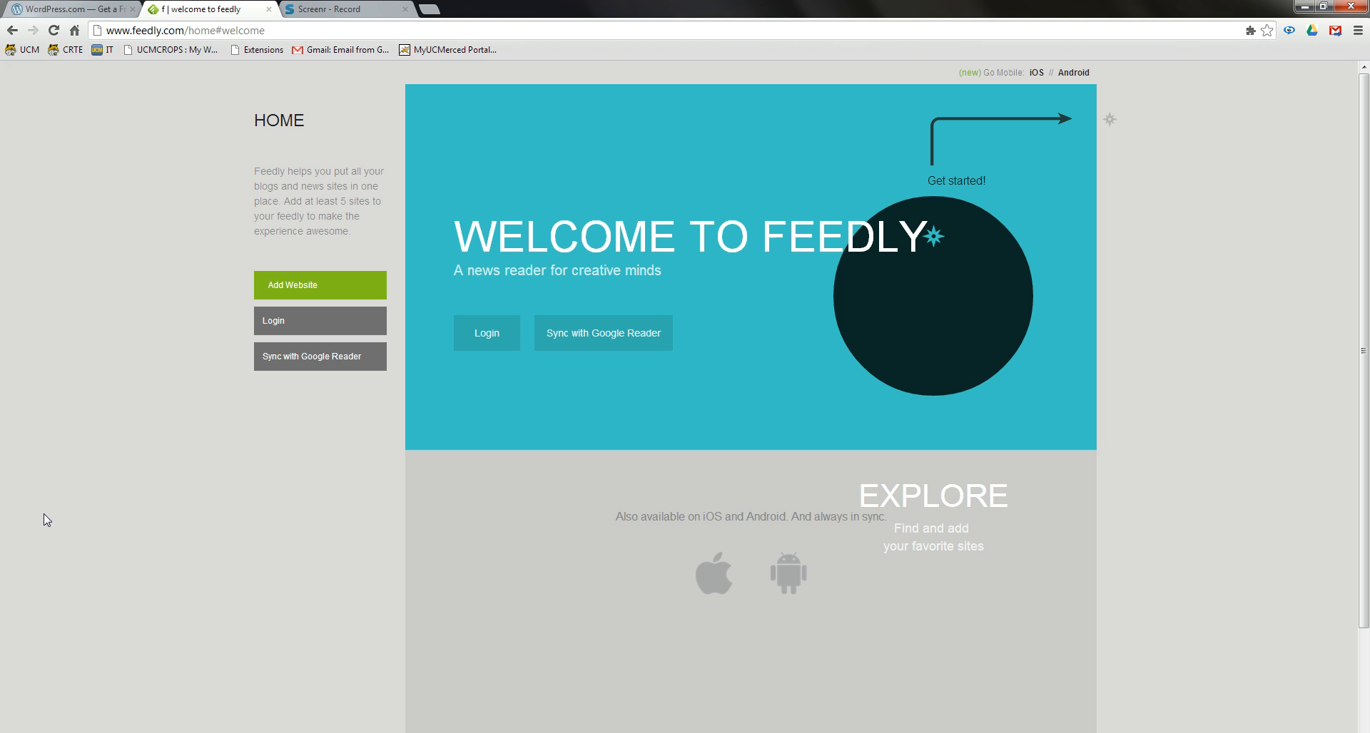
mouse_move(487, 337)
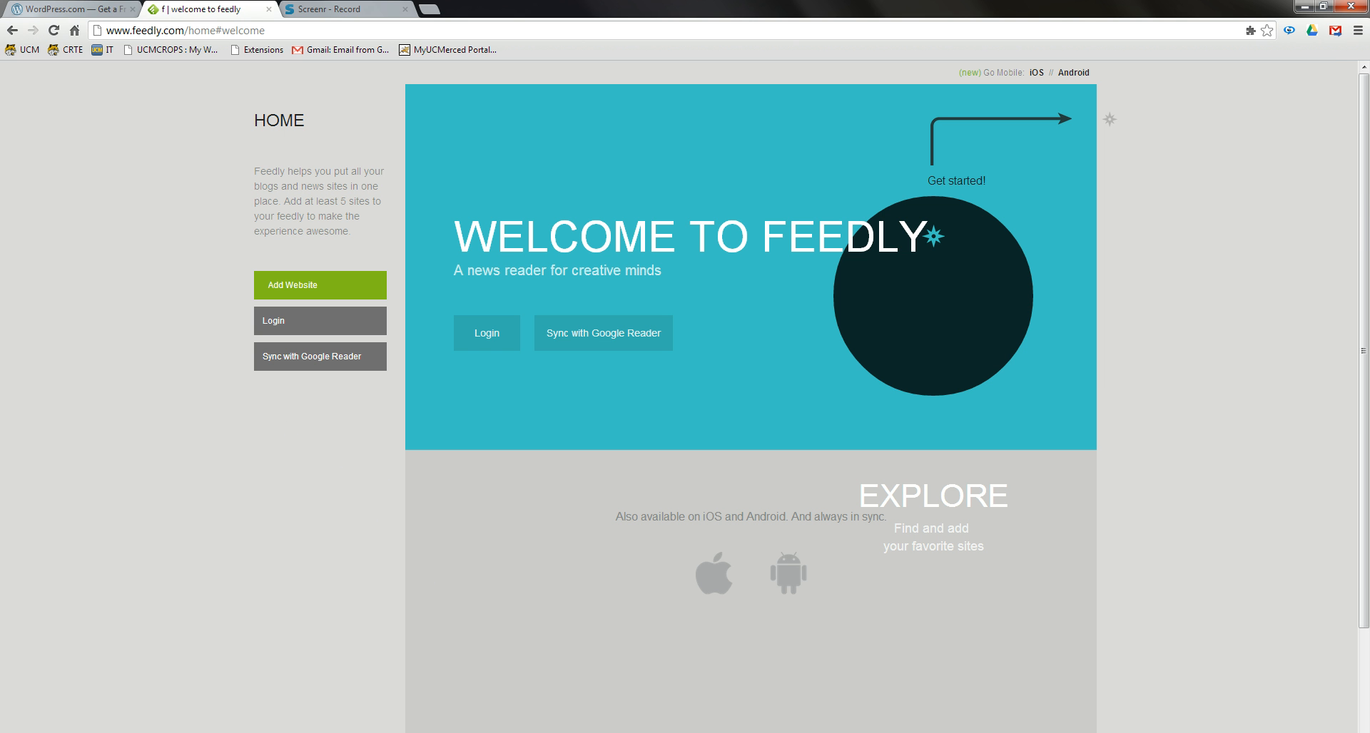
Sign in to WordPress.com with the account email and password to reach the Reader.
left_click(66, 8)
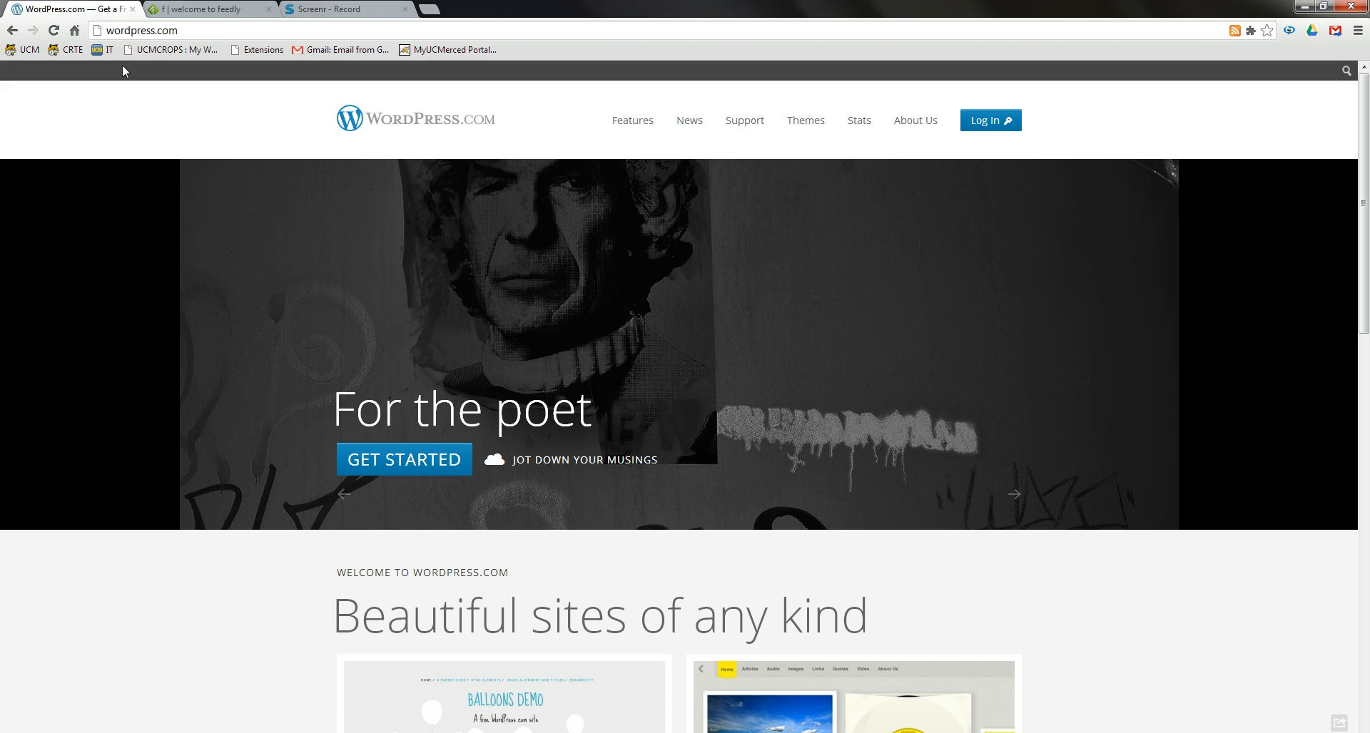
mouse_move(10, 427)
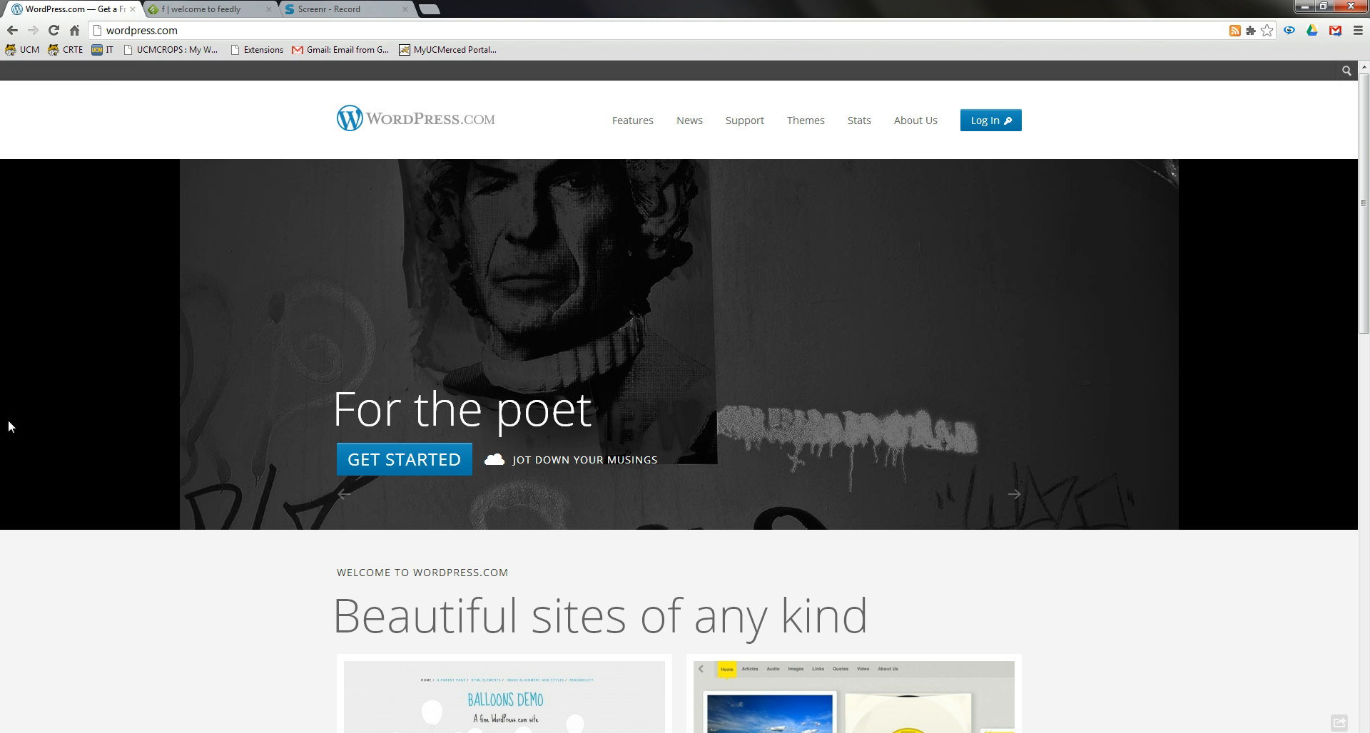
left_click(988, 120)
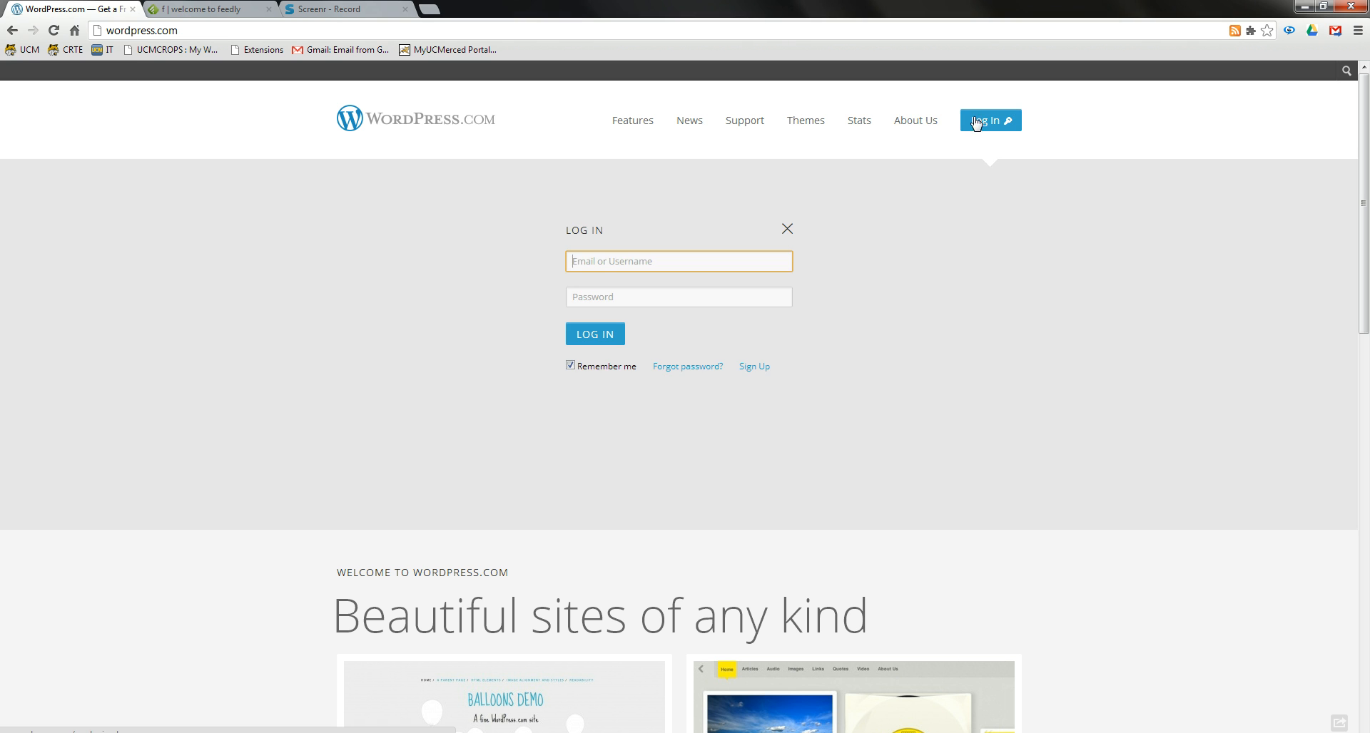
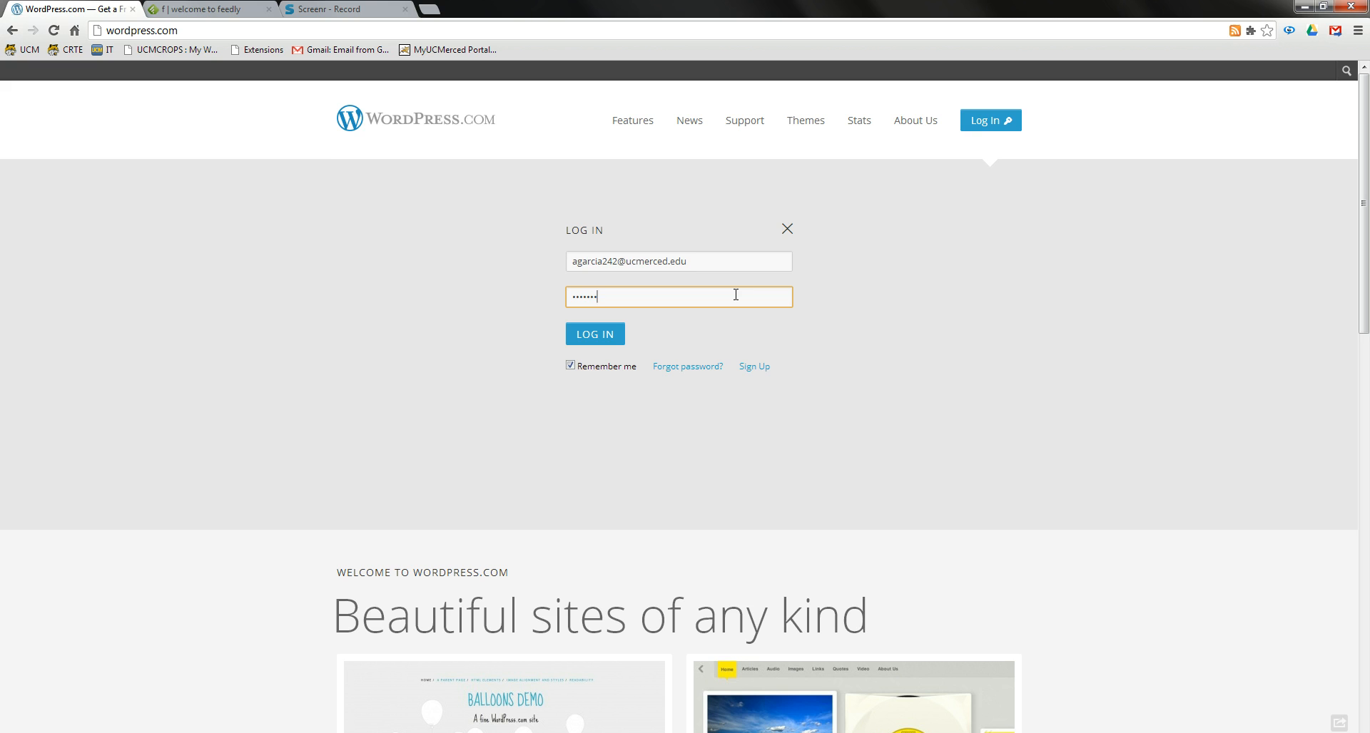
left_click(594, 334)
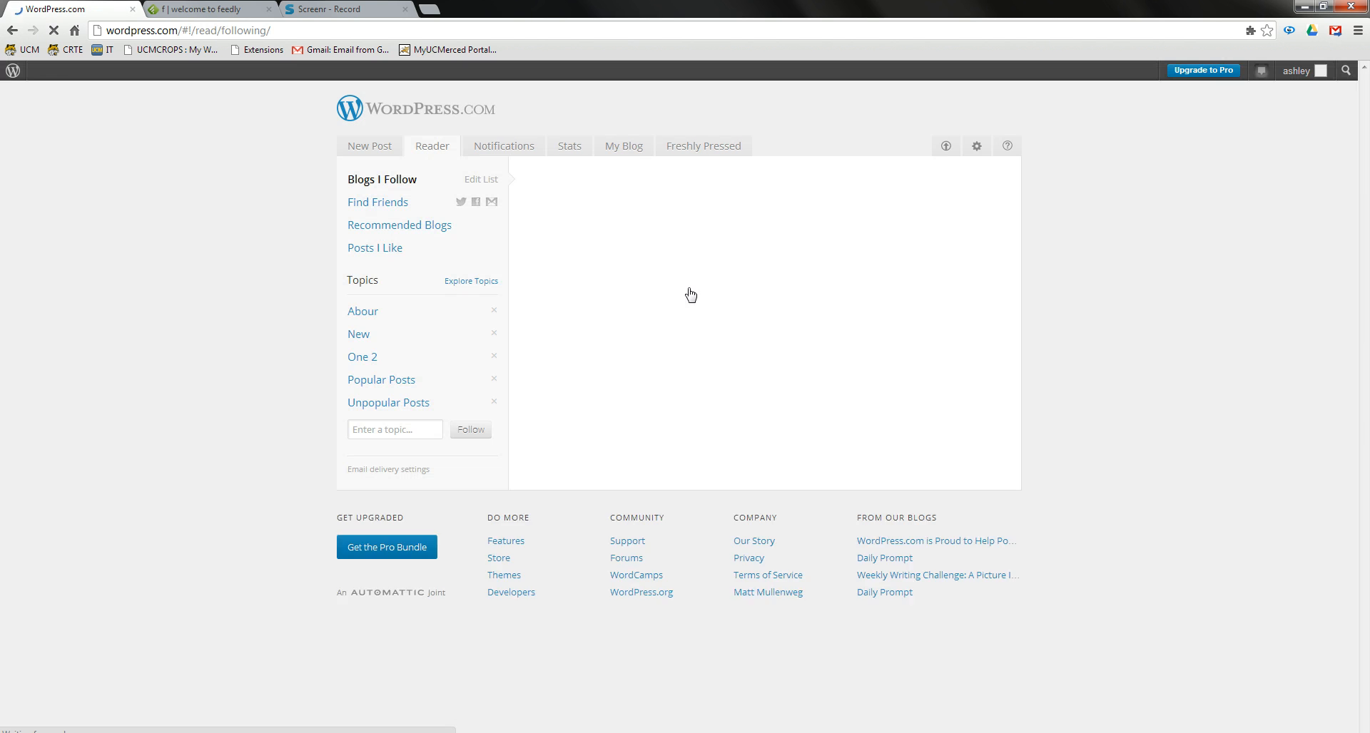
From Blogs I Follow, bring up the Rainy Lufthansa A380 post on its own blog page.
left_click(431, 145)
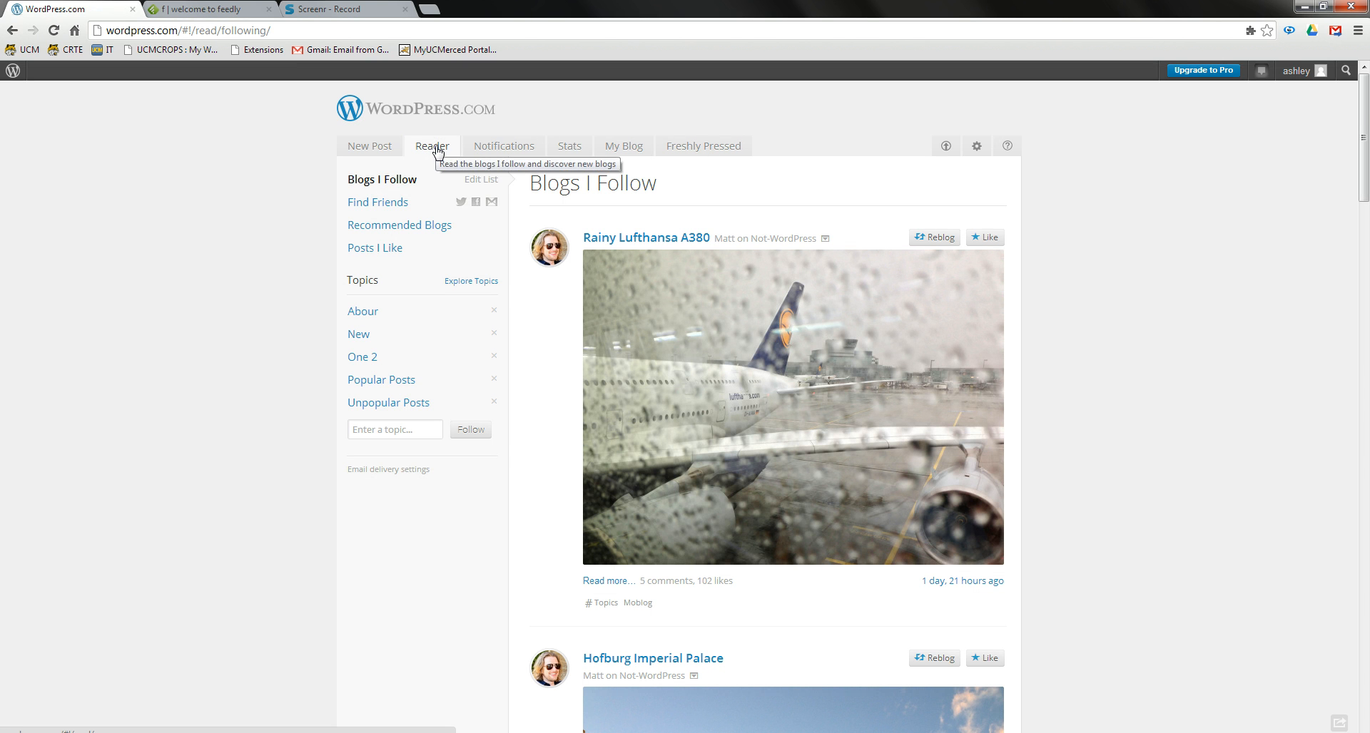
left_click(431, 146)
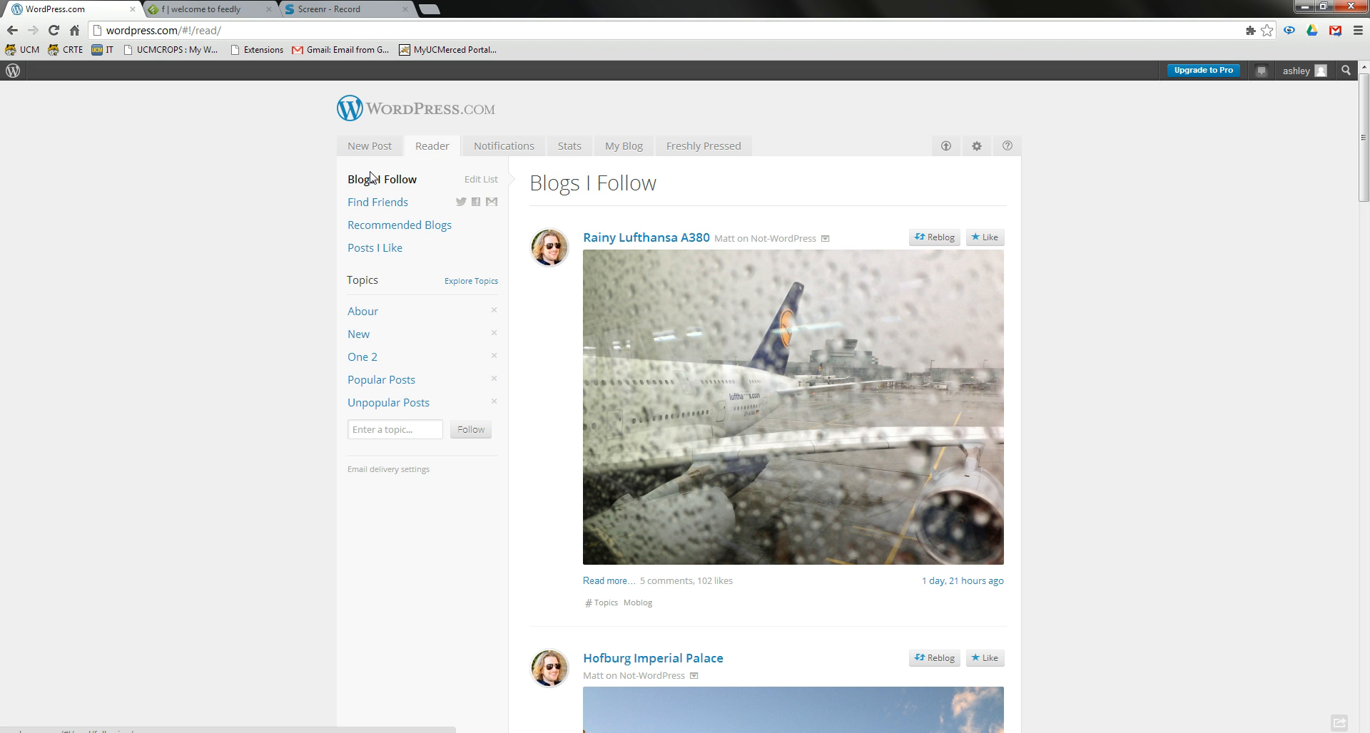
left_click(382, 178)
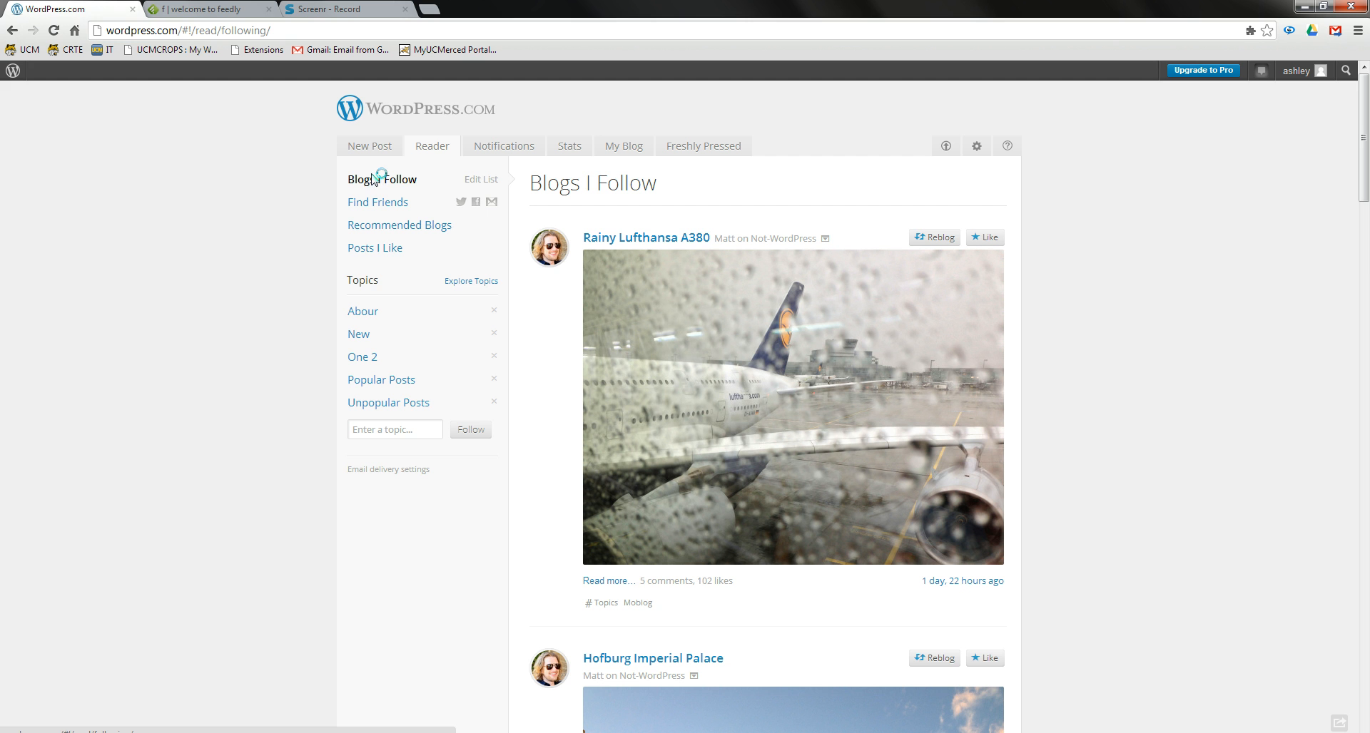
mouse_move(538, 493)
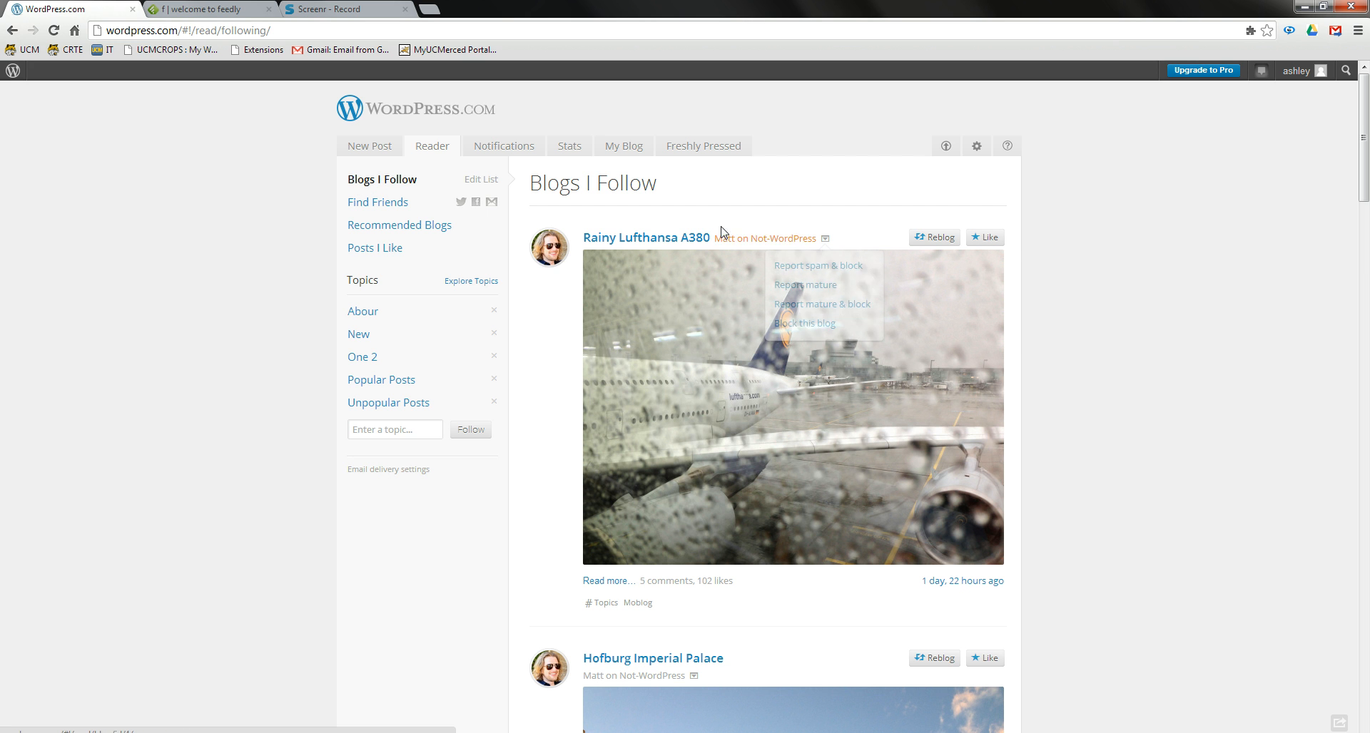
mouse_move(691, 222)
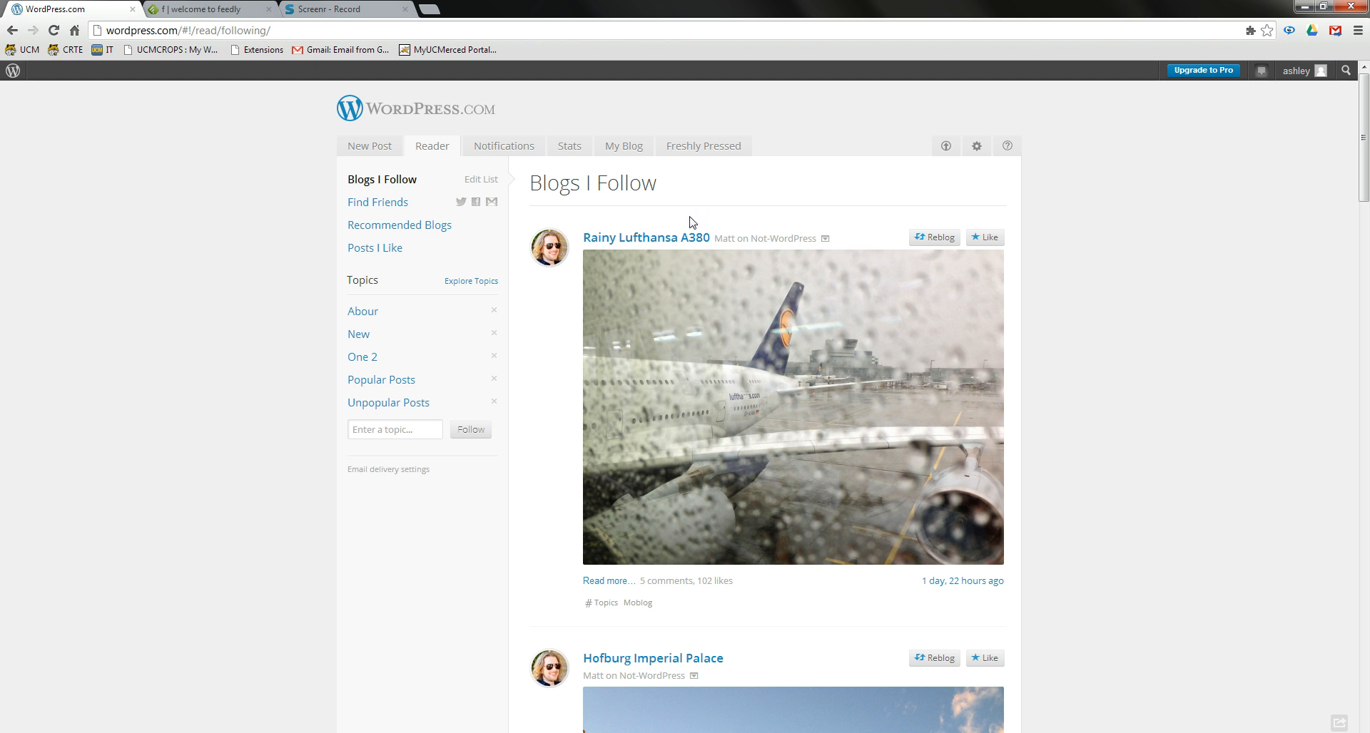
left_click(645, 237)
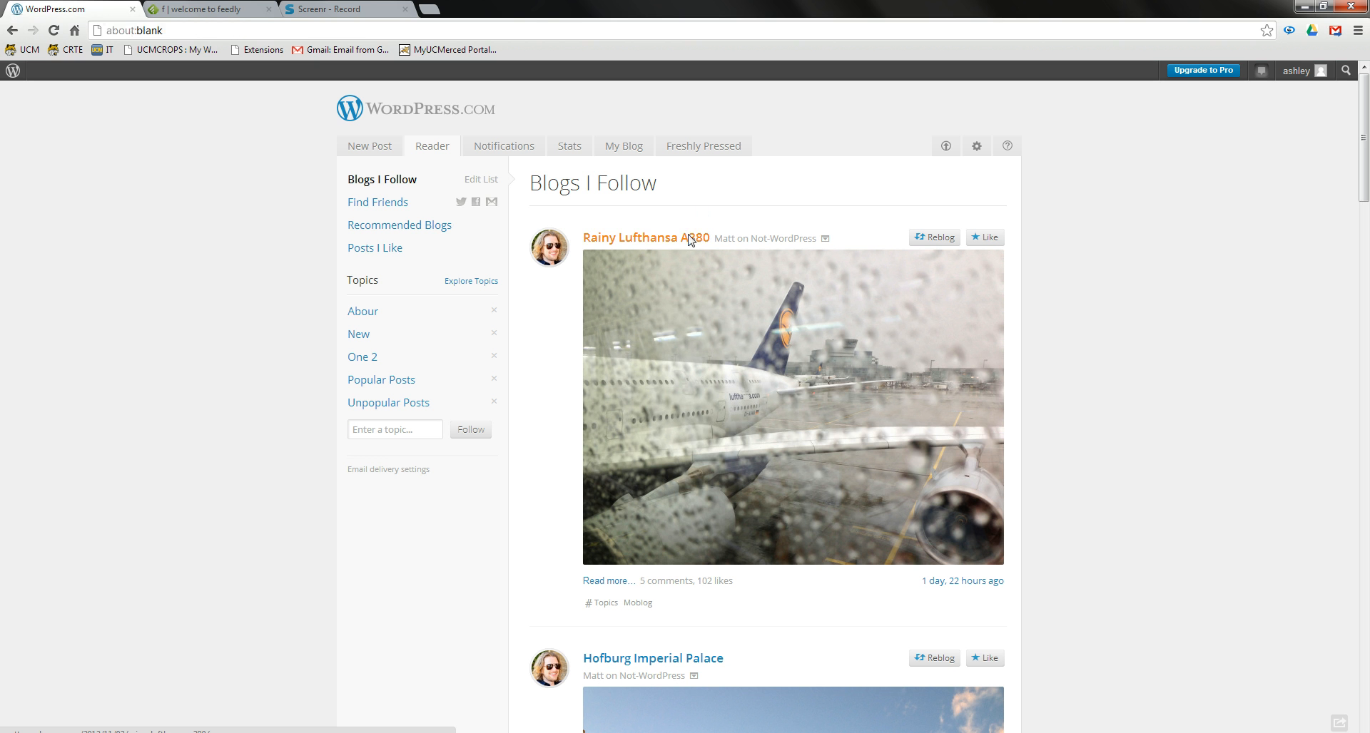
left_click(643, 236)
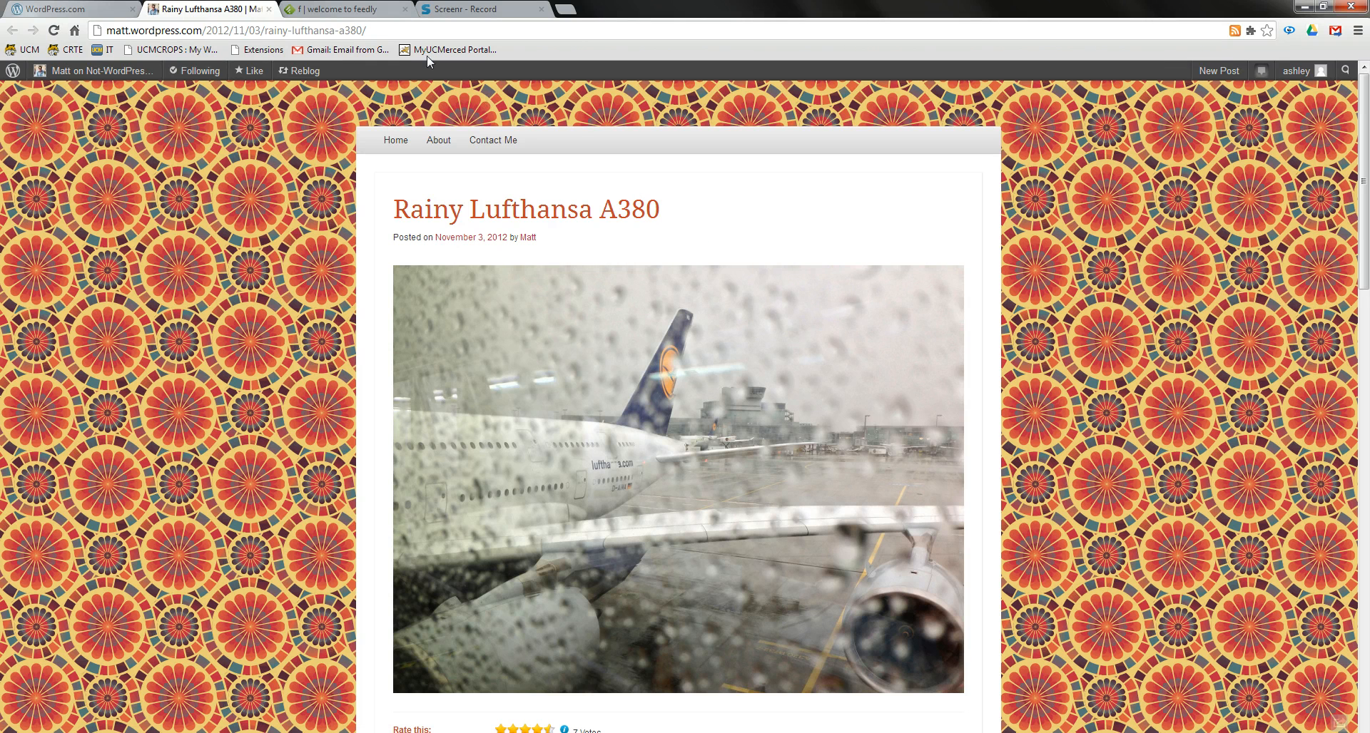
Select the Rainy Lufthansa A380 post's full address in the address bar for copying.
left_click(218, 30)
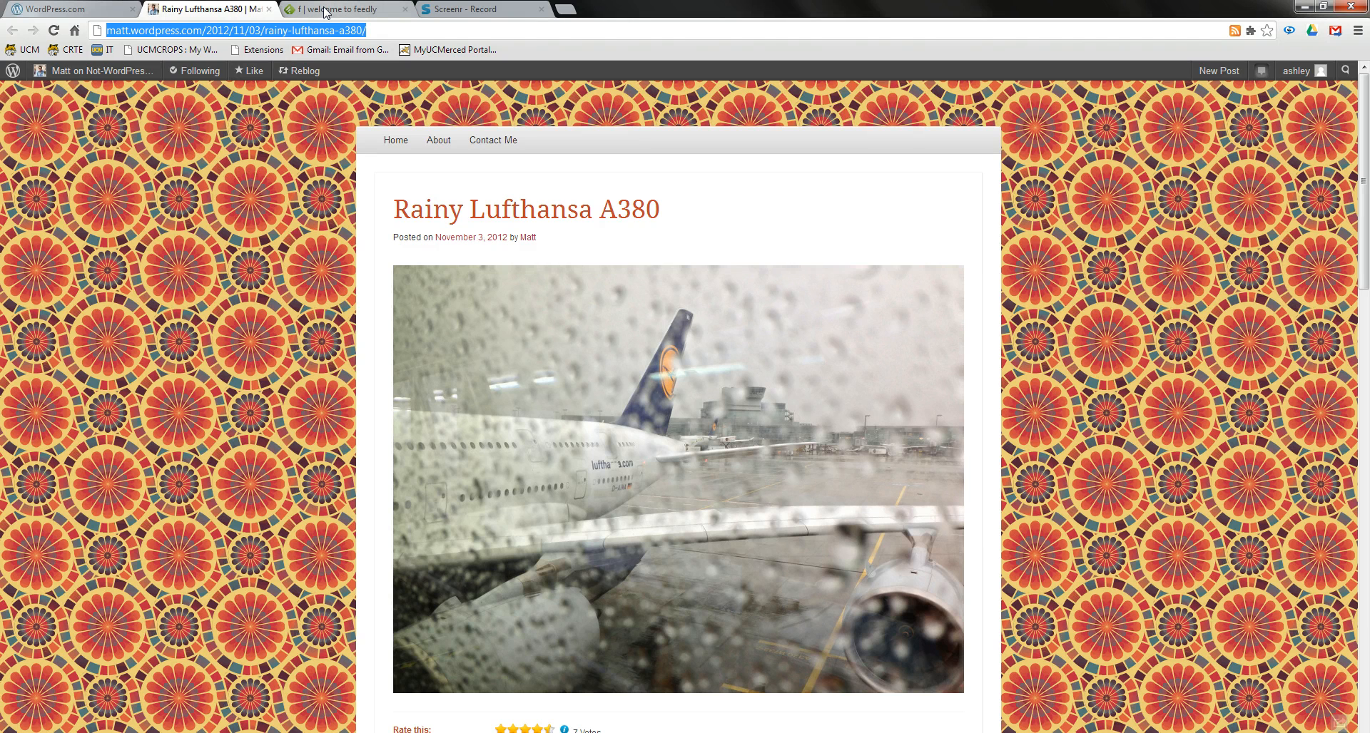
Paste the post address into Feedly's add-website search so the blog appears under Top Sites.
left_click(344, 9)
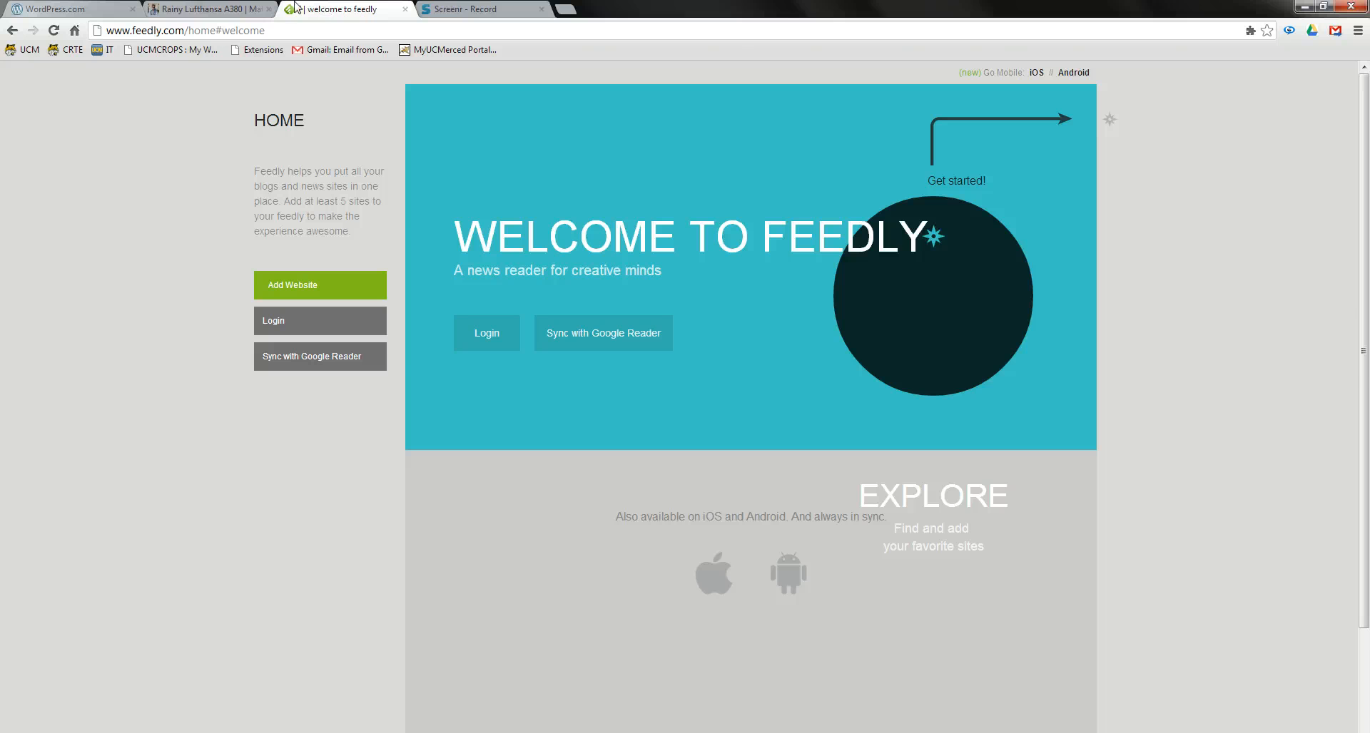
mouse_move(297, 288)
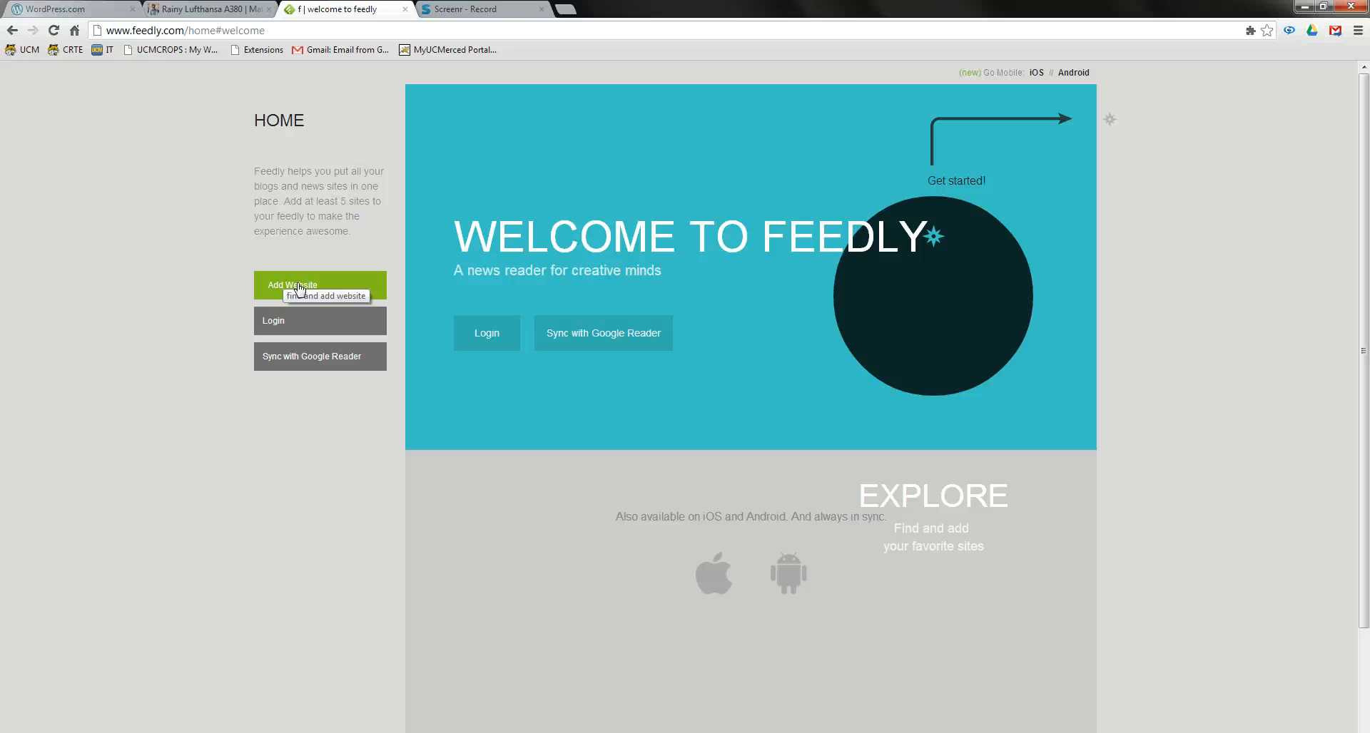
left_click(292, 284)
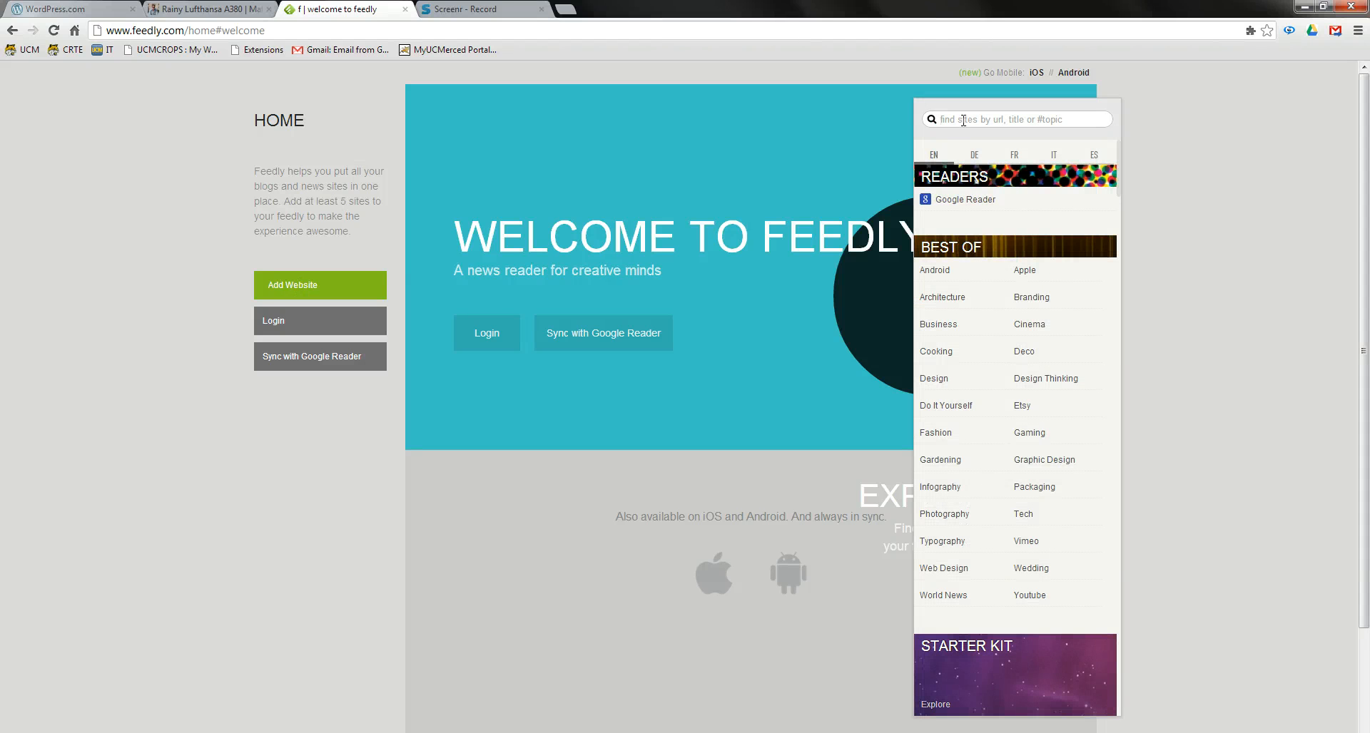
right_click(960, 120)
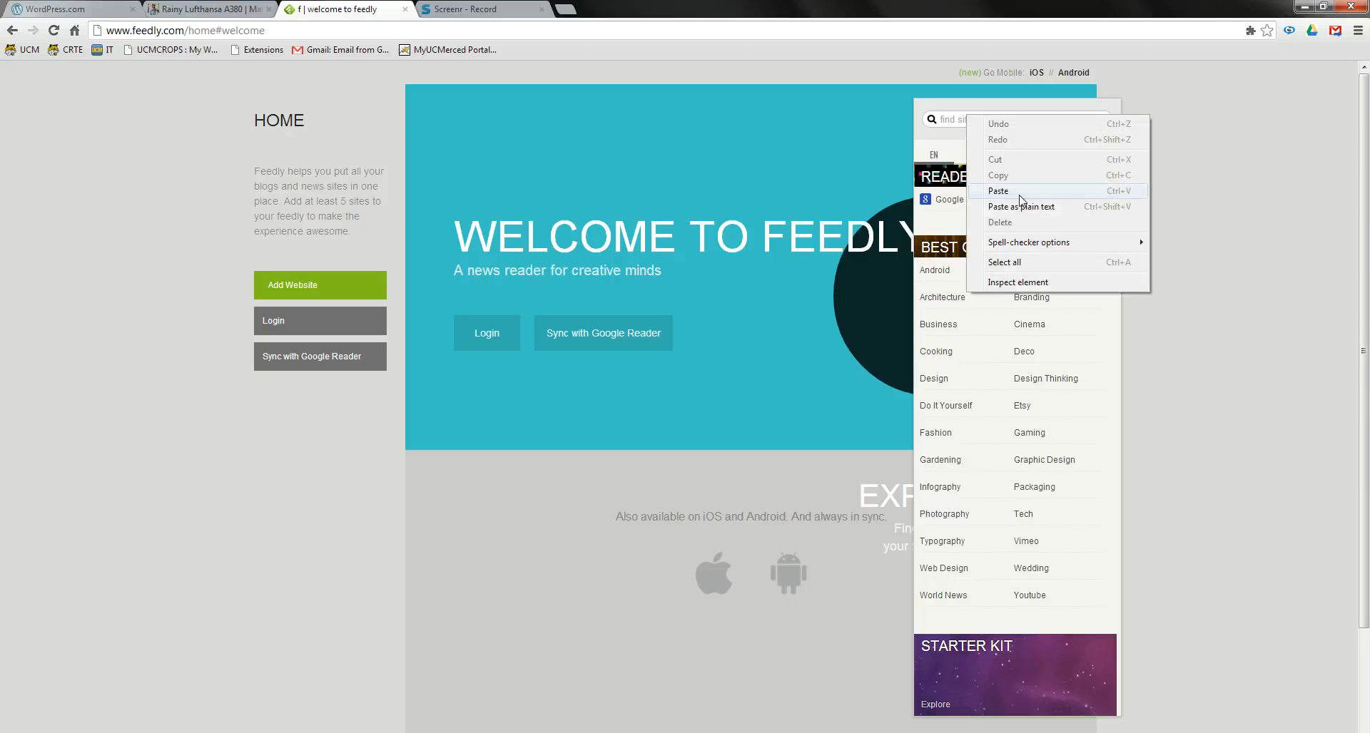
left_click(998, 190)
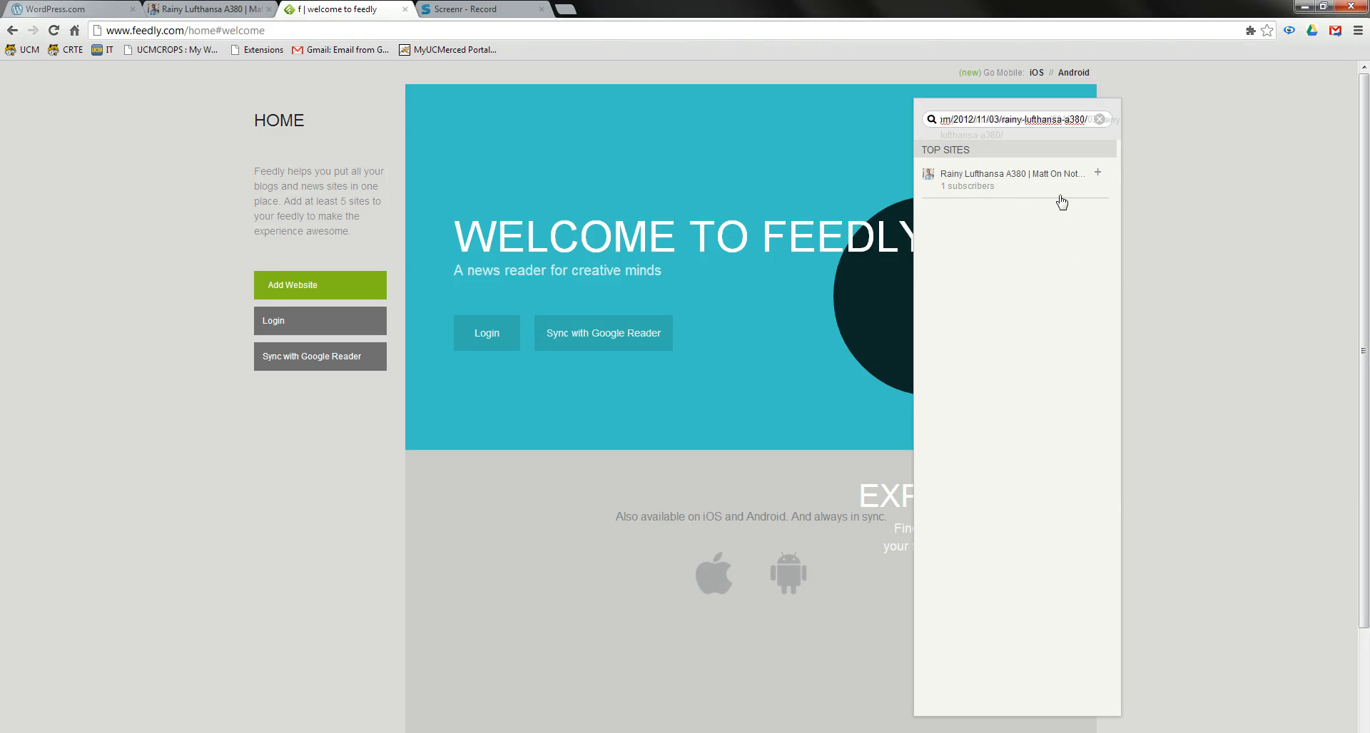
mouse_move(1115, 181)
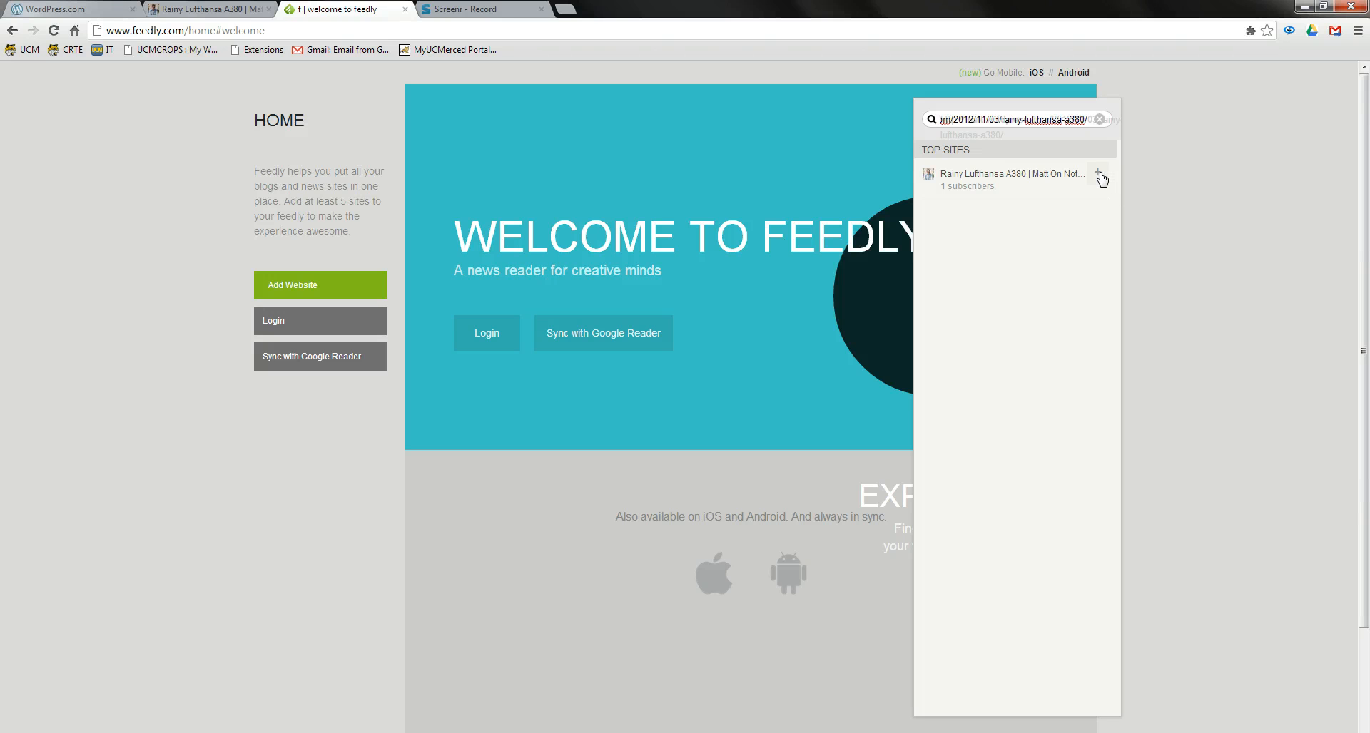
Add the Rainy Lufthansa A380 blog as a source under a new category named WRI 10 SEC 1.
left_click(1102, 174)
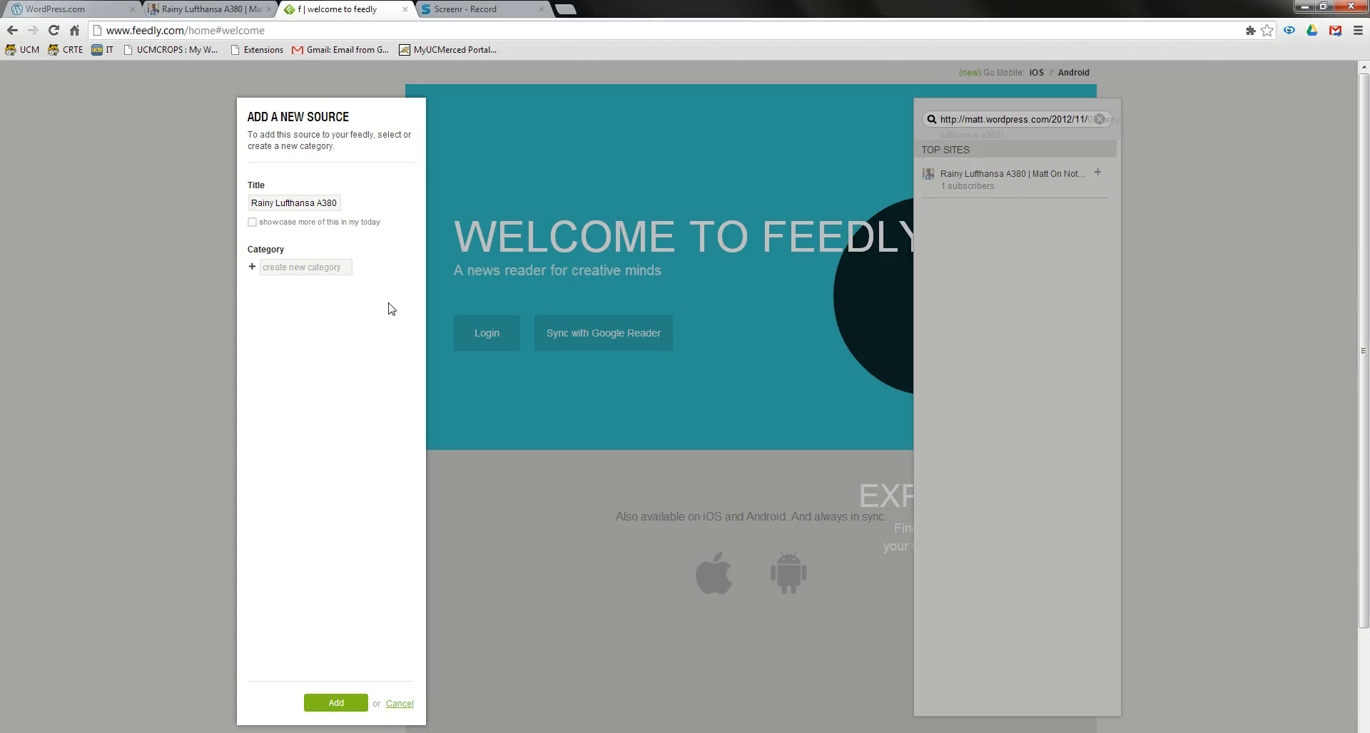
mouse_move(357, 326)
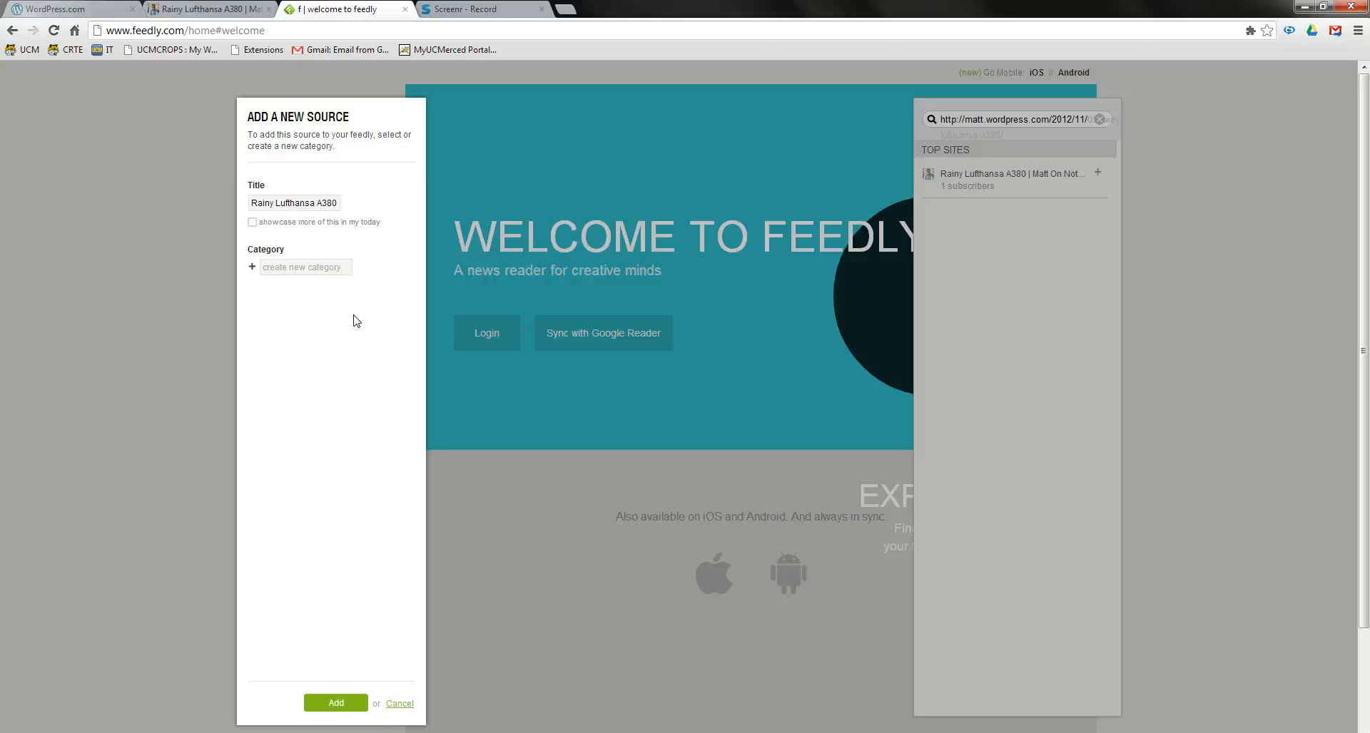
mouse_move(357, 322)
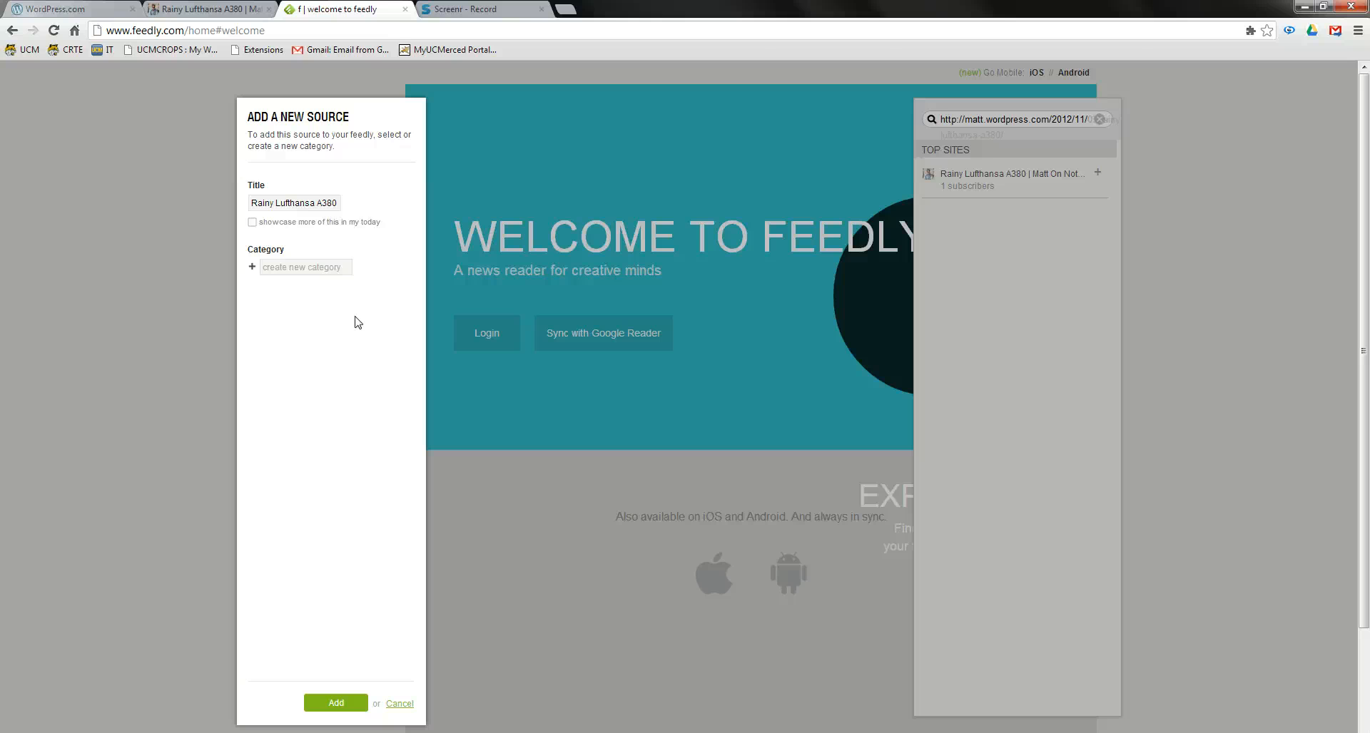
mouse_move(317, 289)
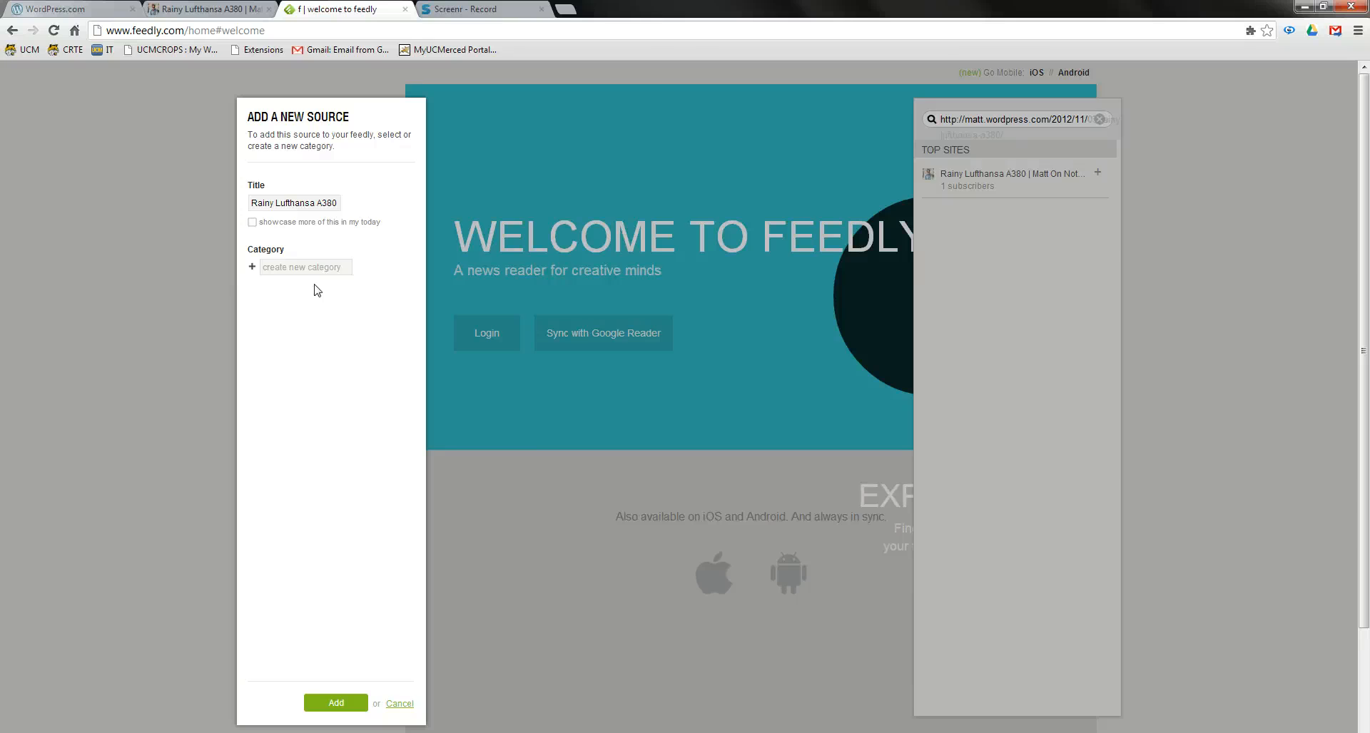
left_click(306, 267)
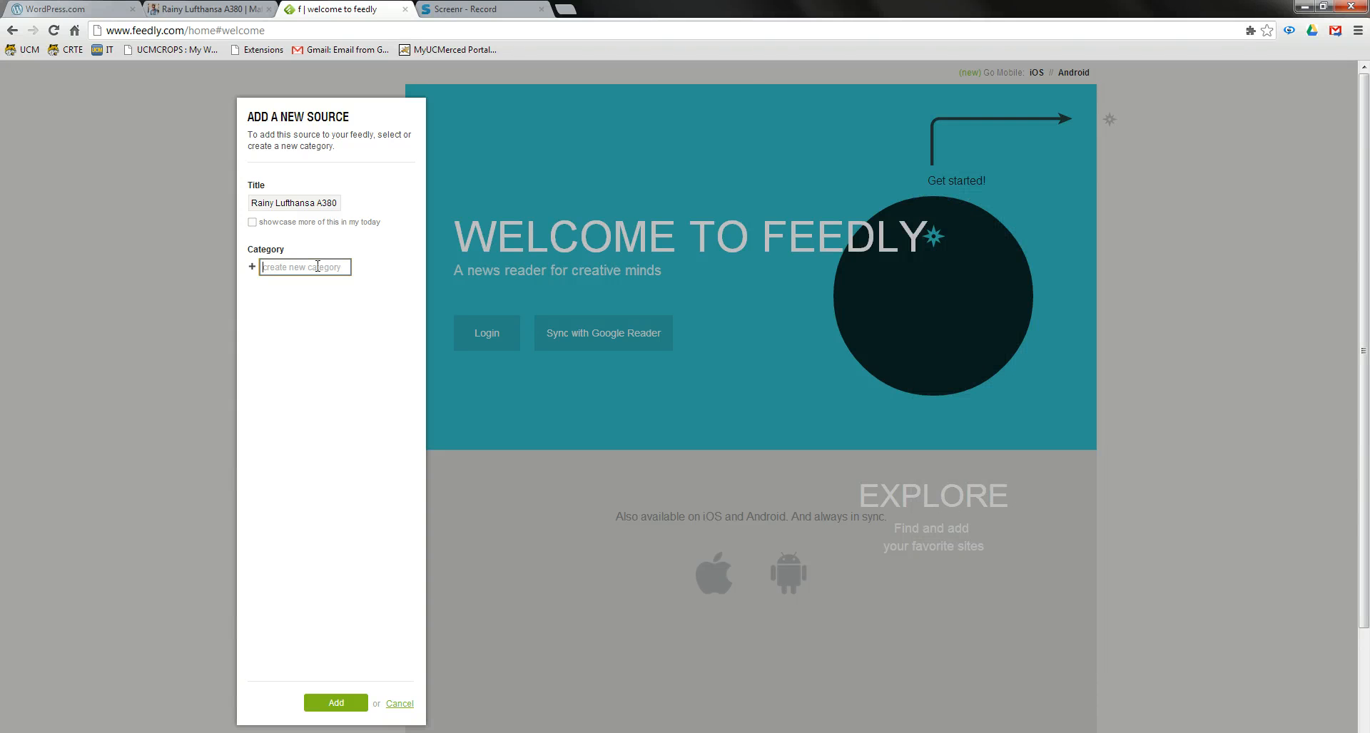
type("WRI")
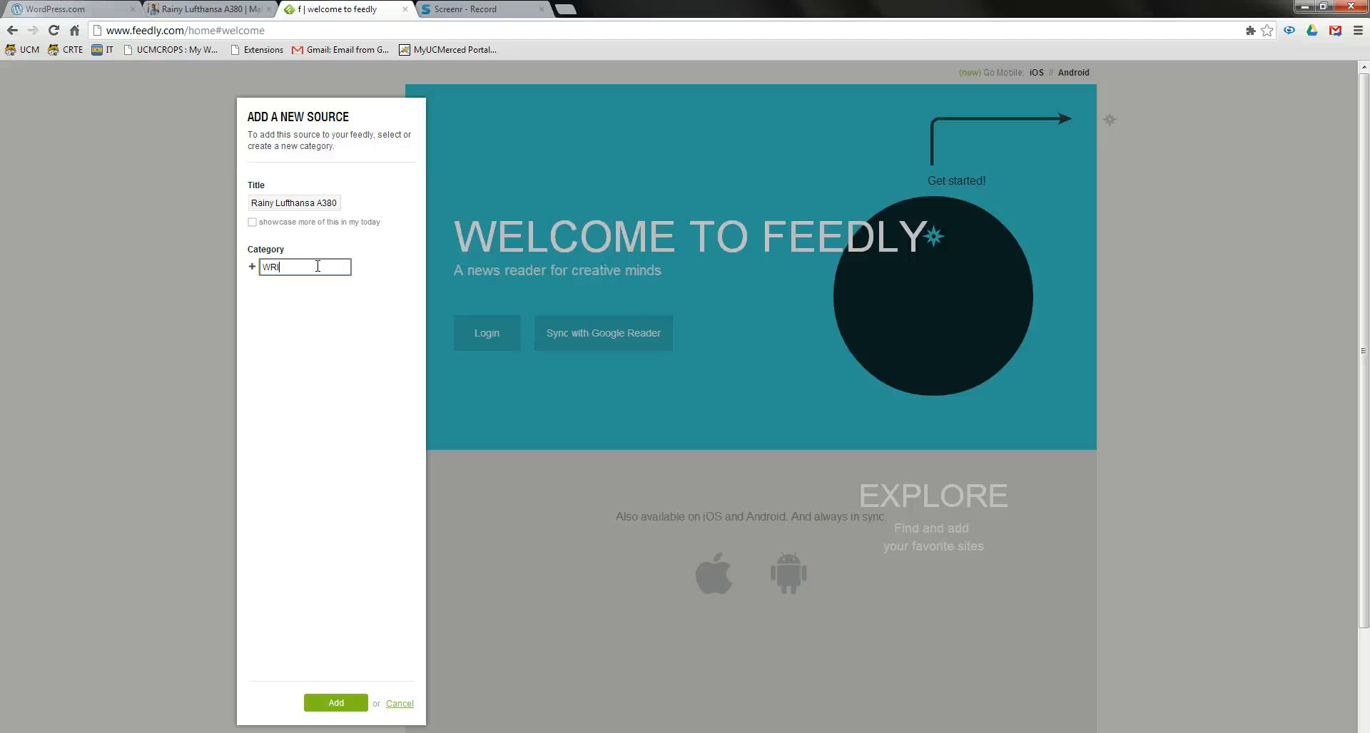
type("10 SEC")
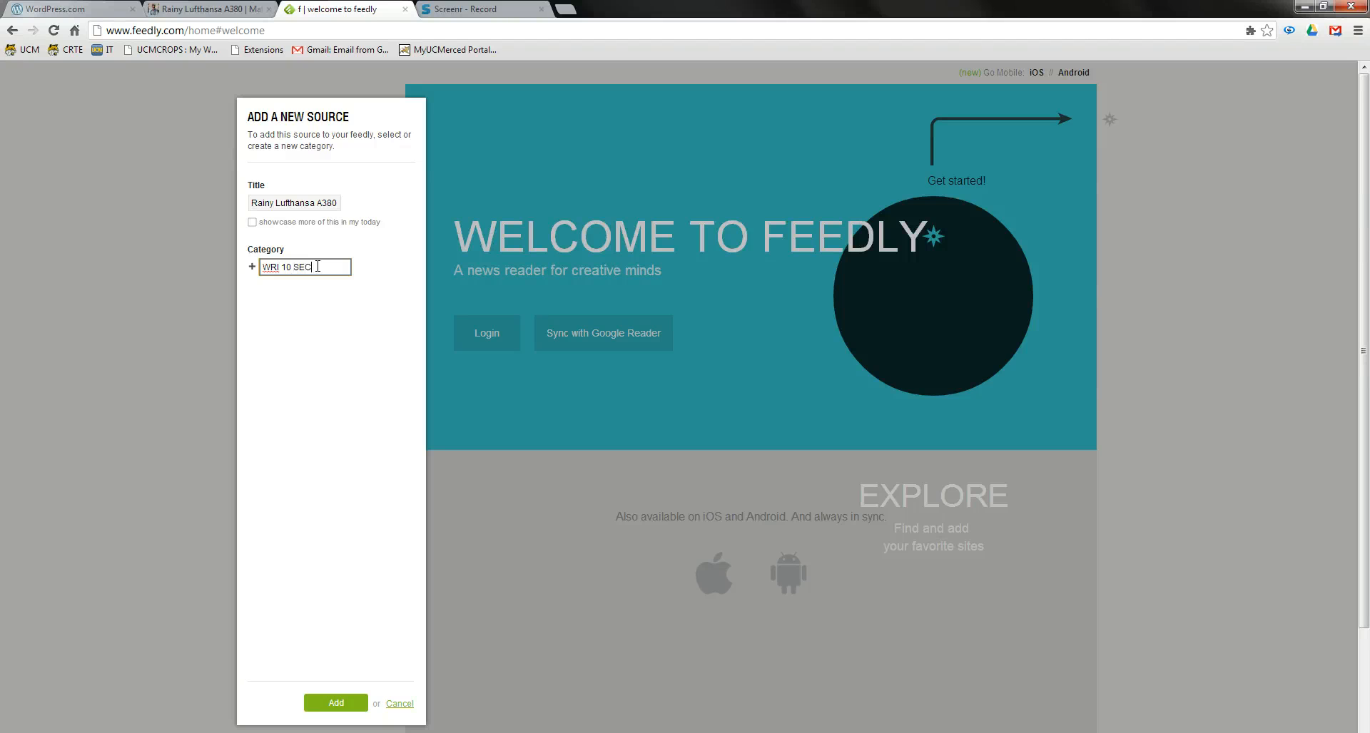
type("1")
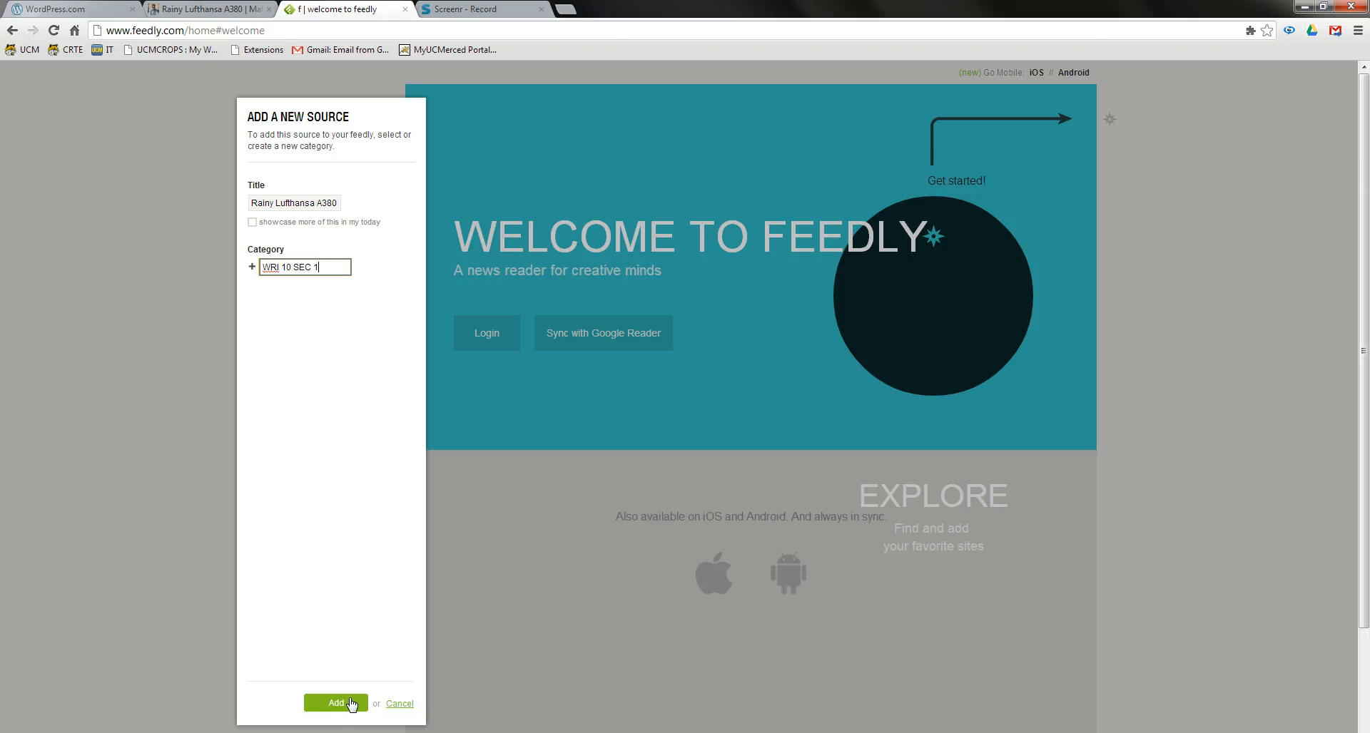
left_click(335, 703)
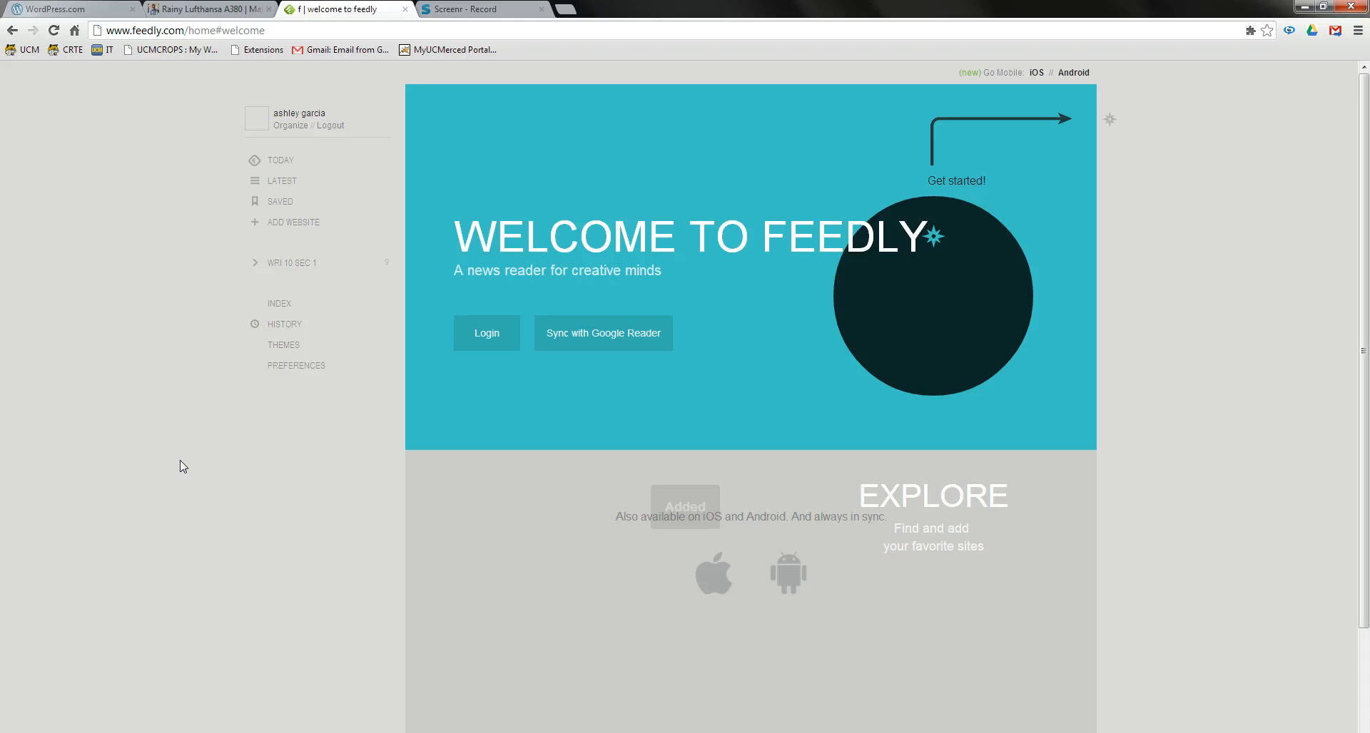
mouse_move(258, 267)
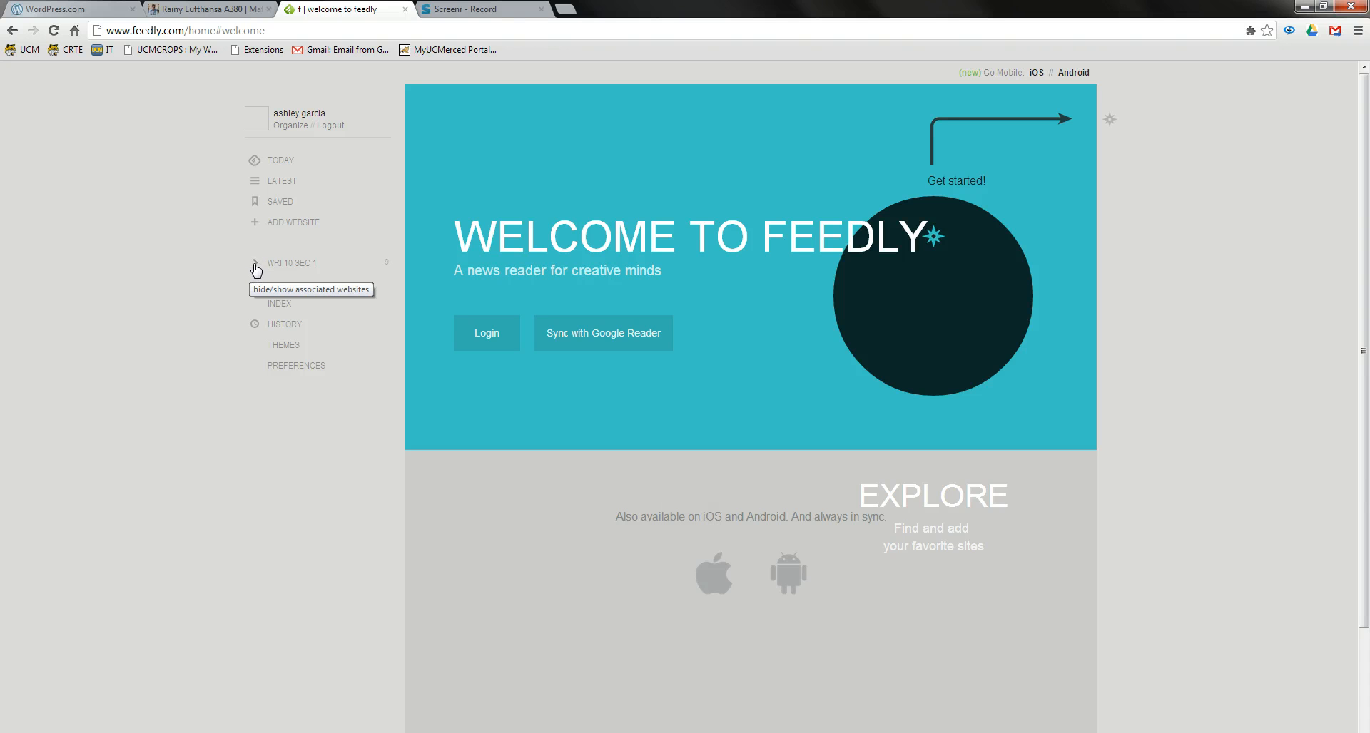
Expand WRI 10 SEC 1 in the sidebar and show the Rainy Lufthansa A380 feed's posts.
left_click(254, 263)
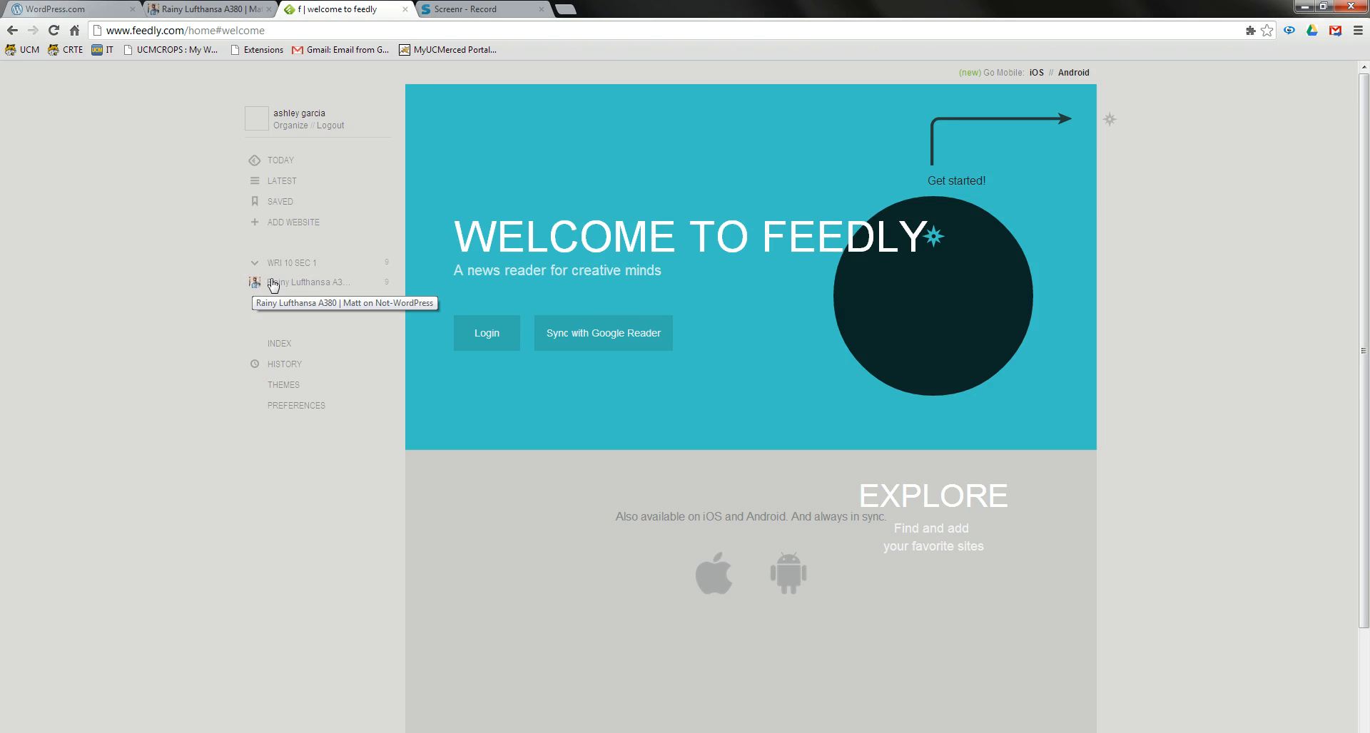
left_click(309, 281)
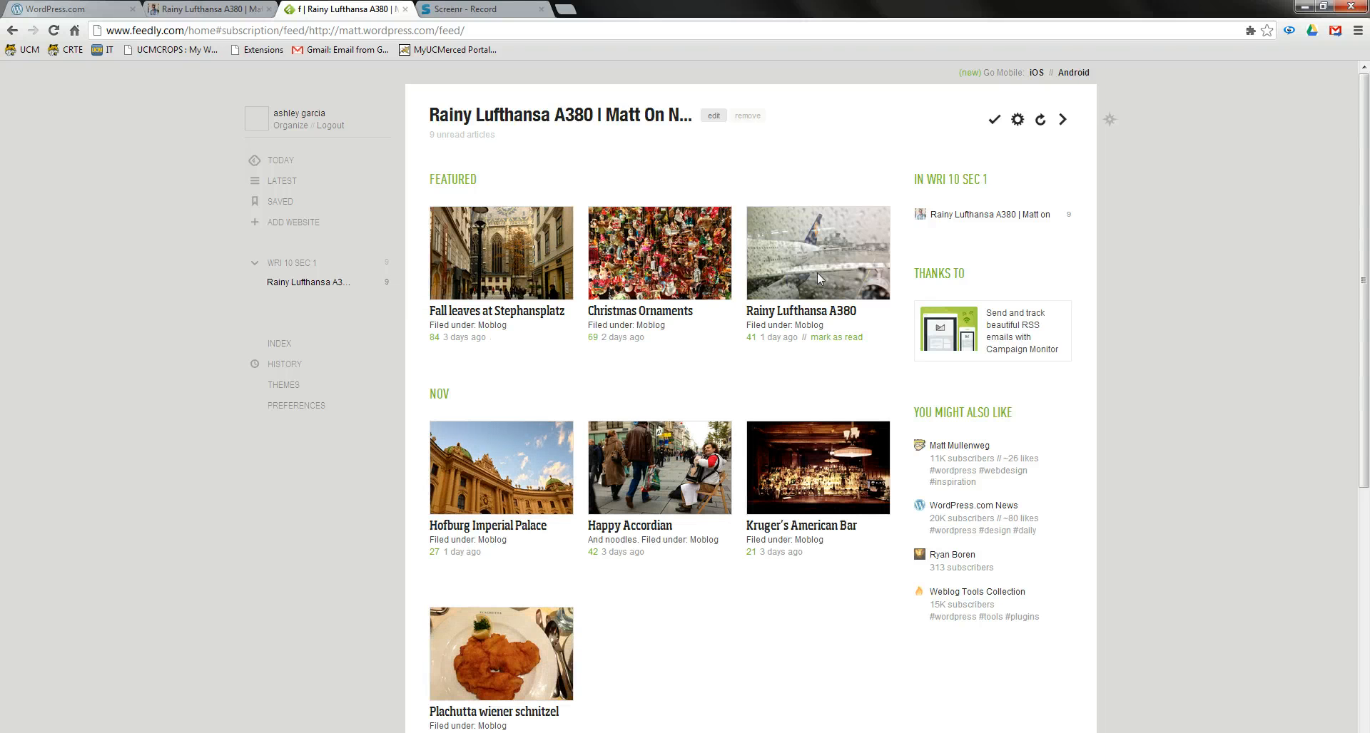
scroll("down", 3)
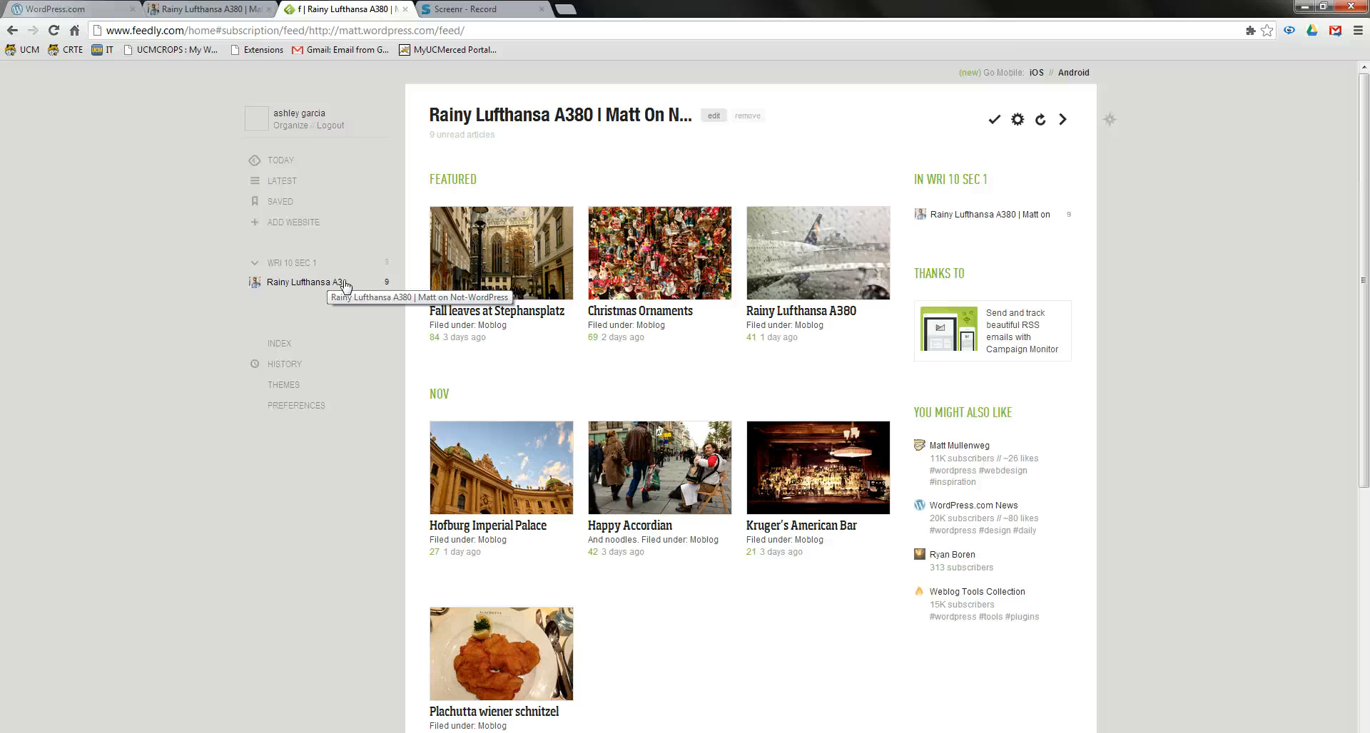
mouse_move(346, 287)
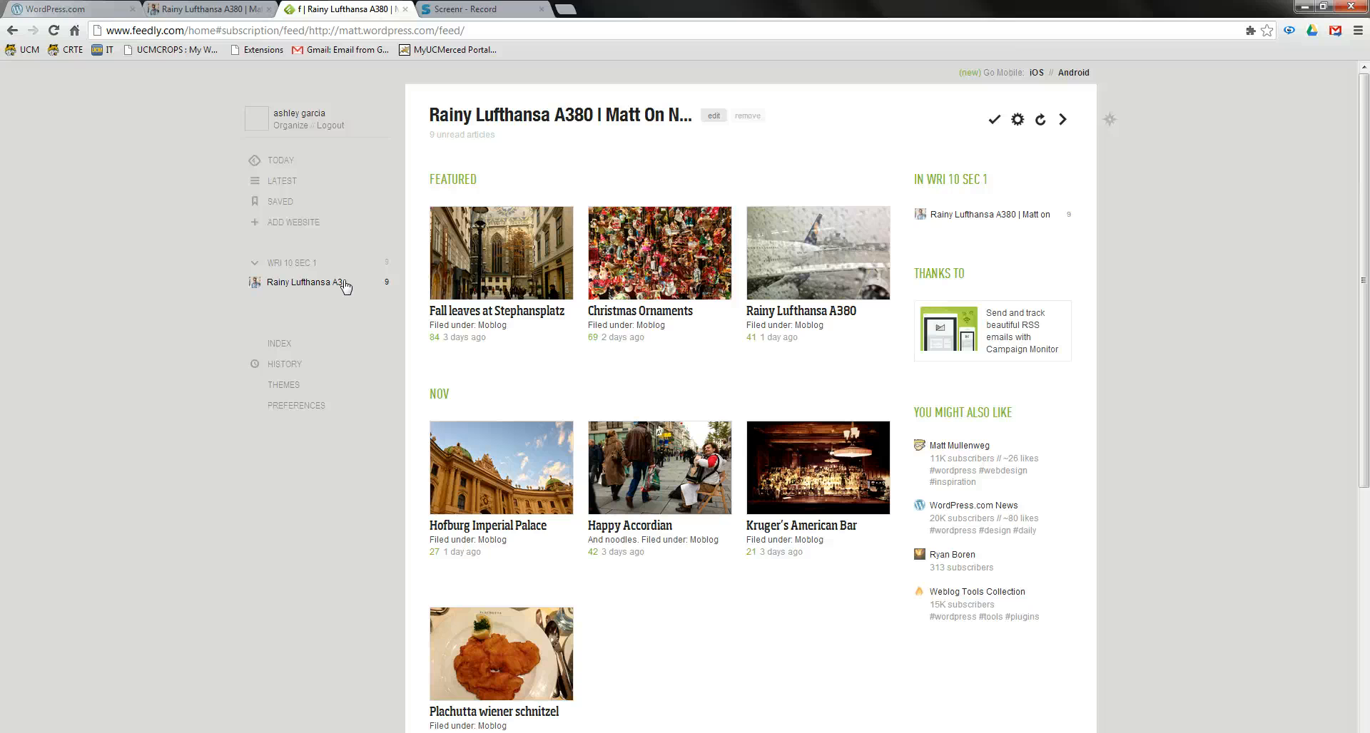
mouse_move(265, 678)
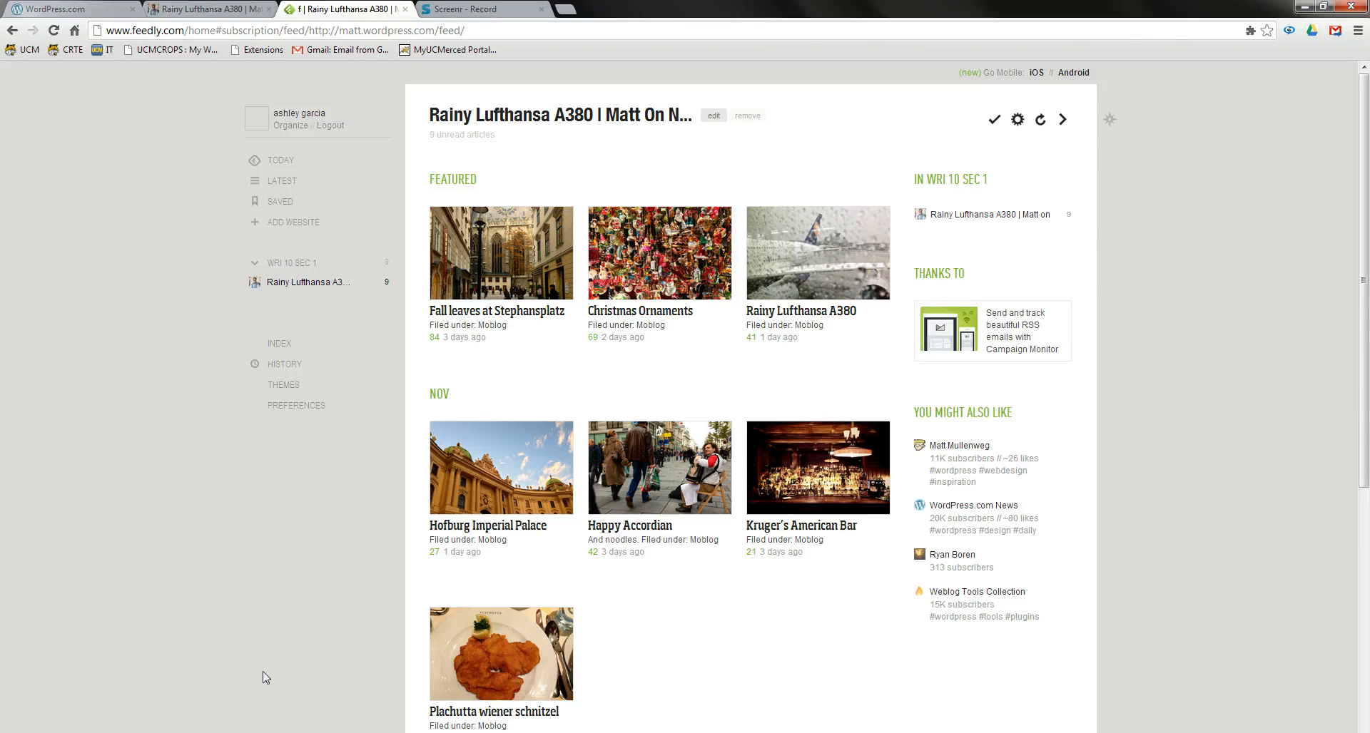